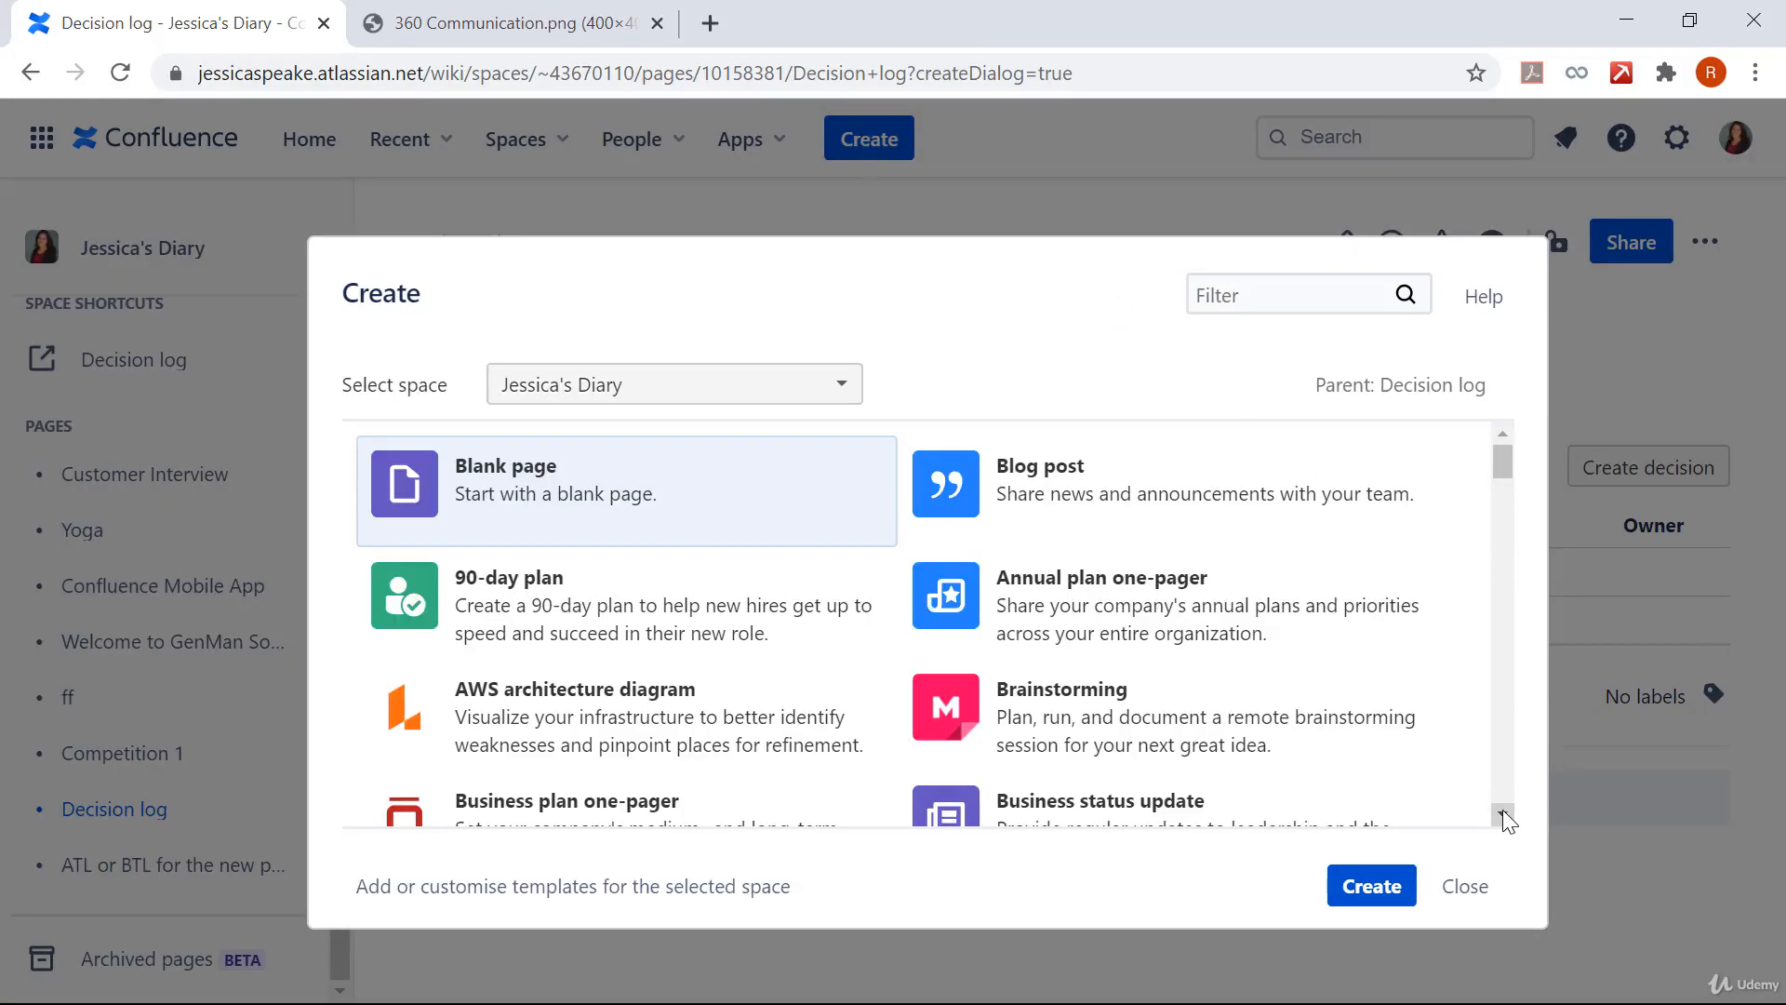
Step: Browse the Create dialog templates past Hiring process and Incident toward Meeting notes
scroll("down", 3)
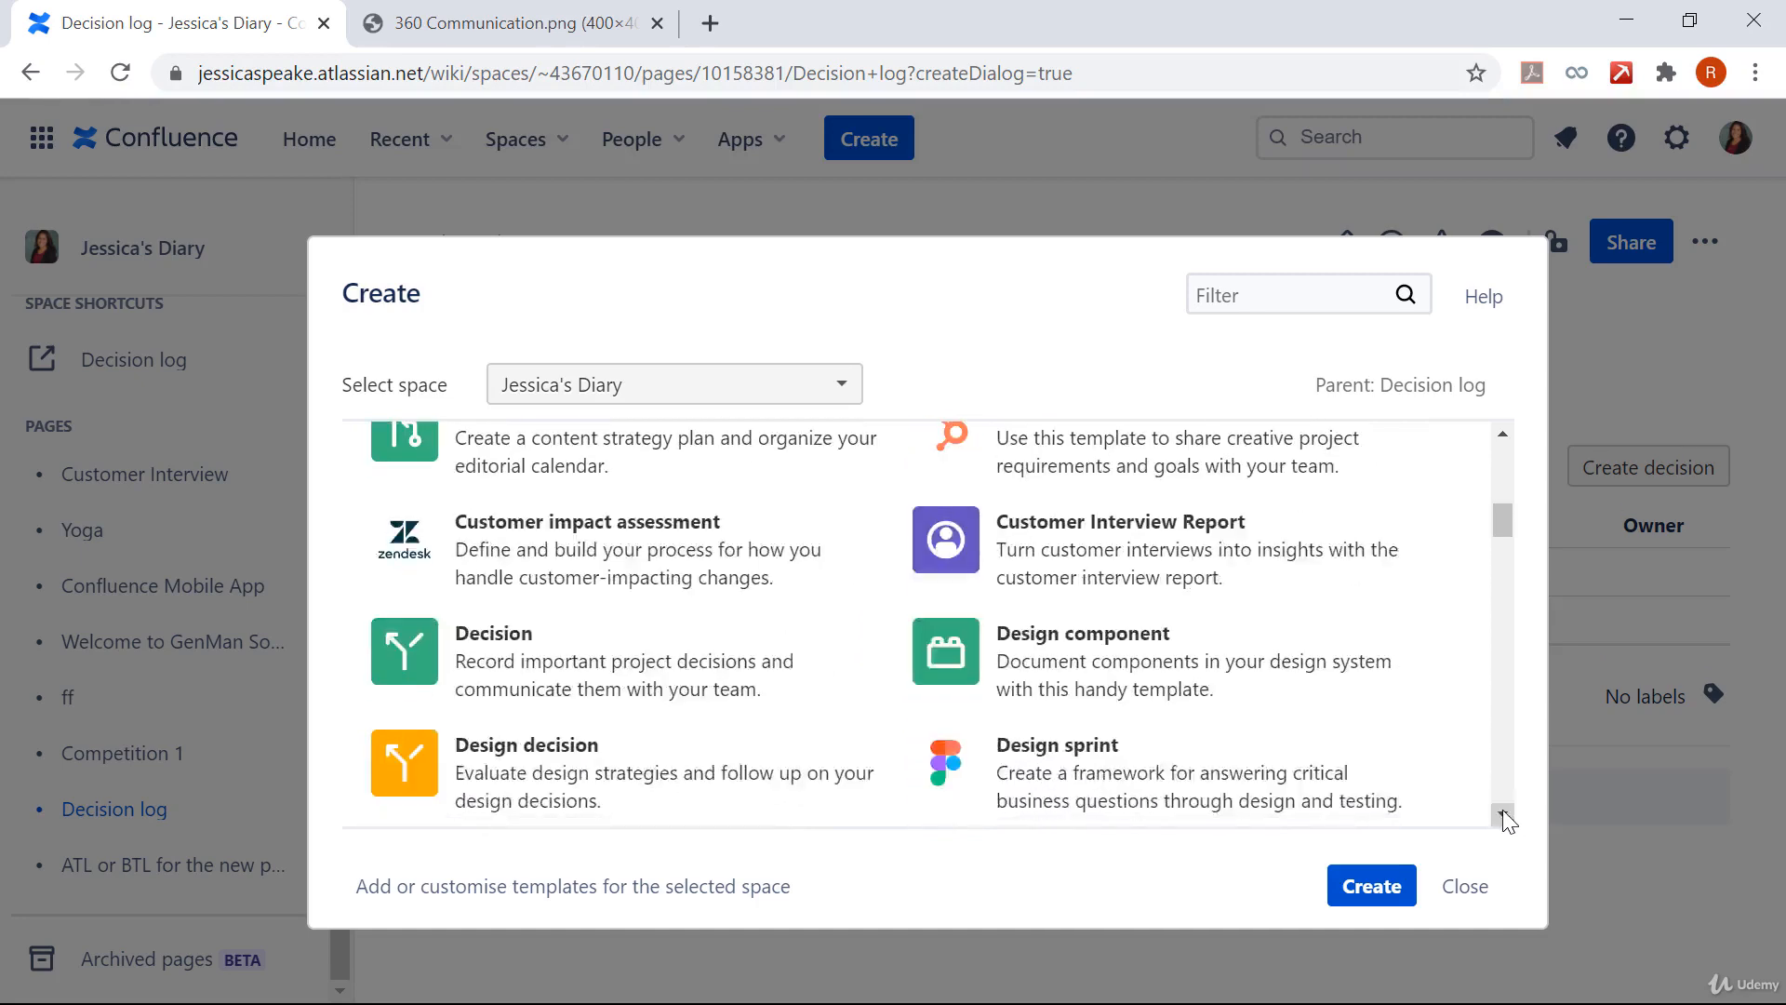
scroll("down", 3)
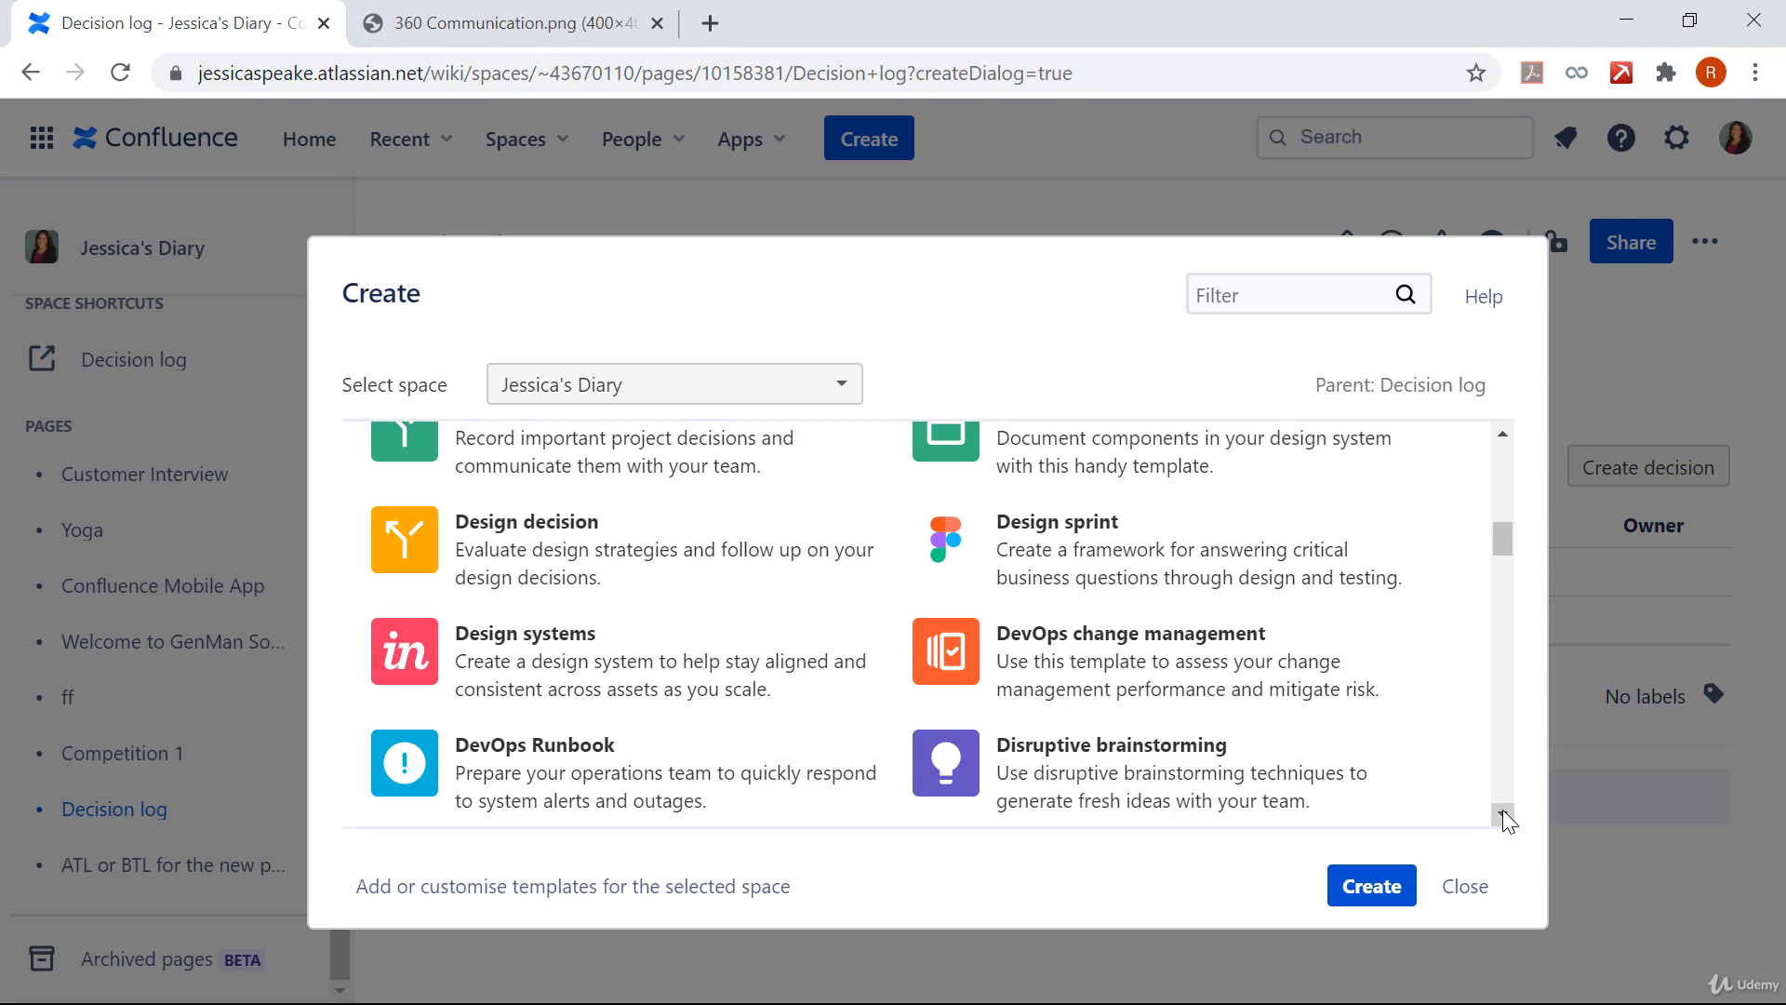
scroll("down", 3)
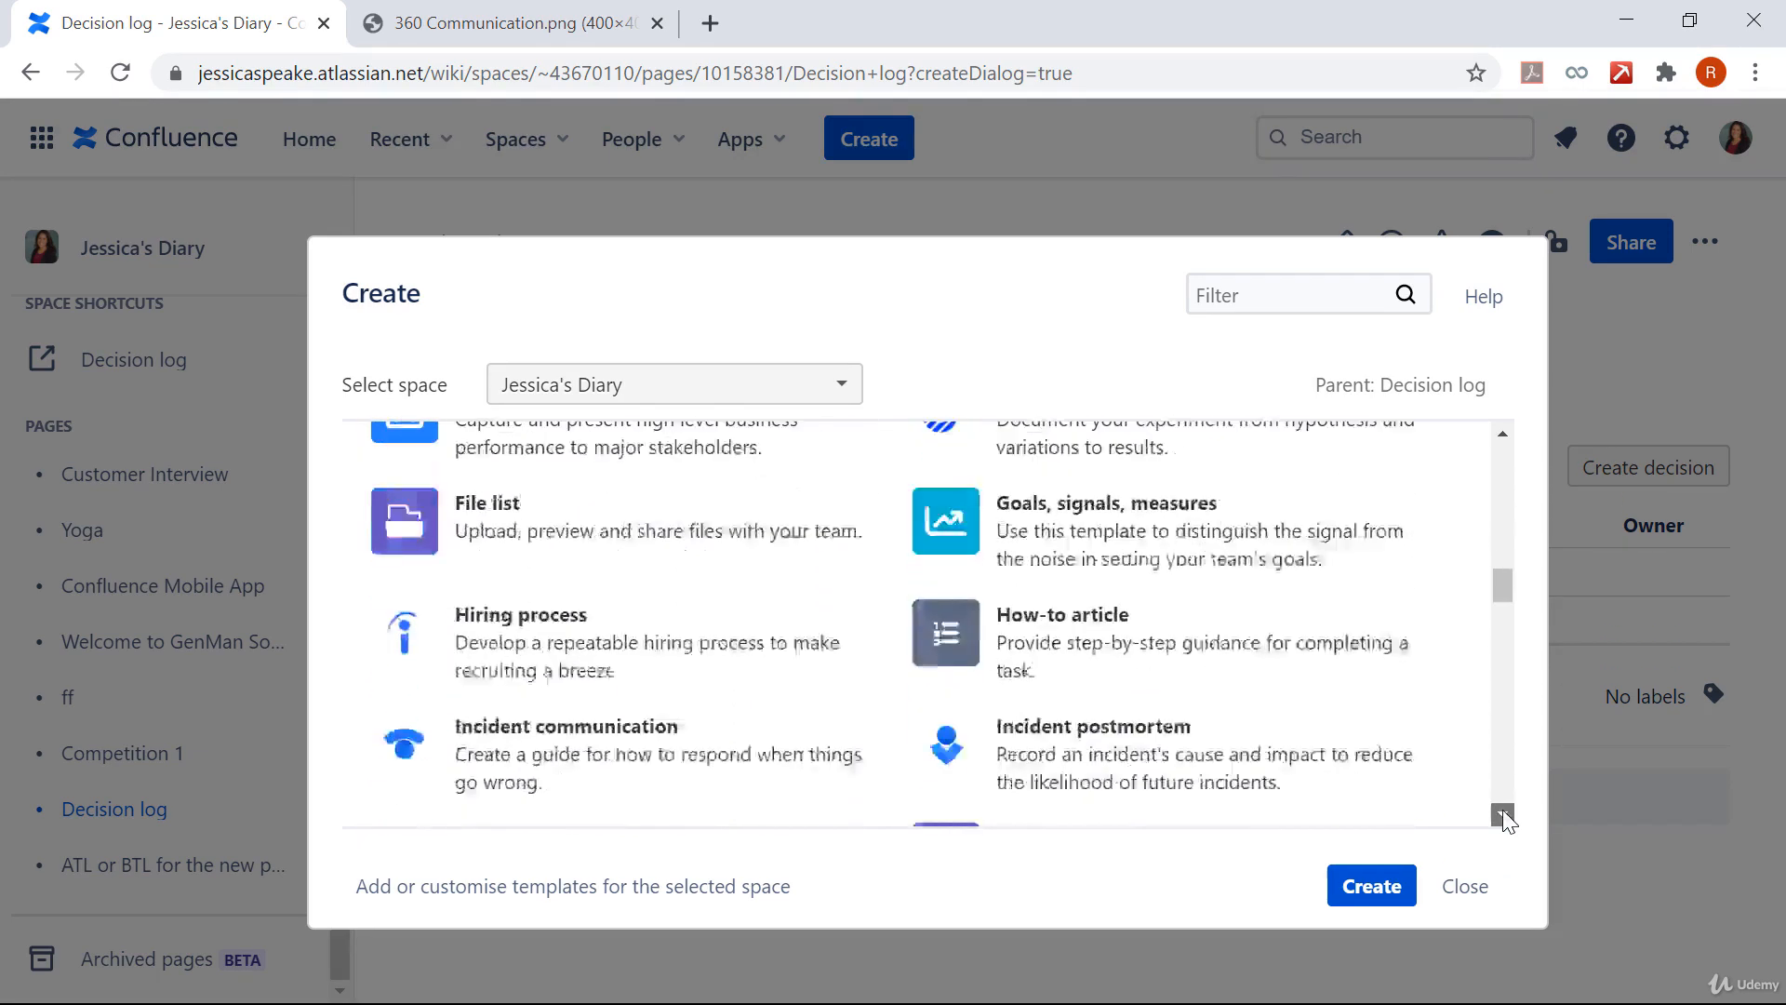
scroll("down", 3)
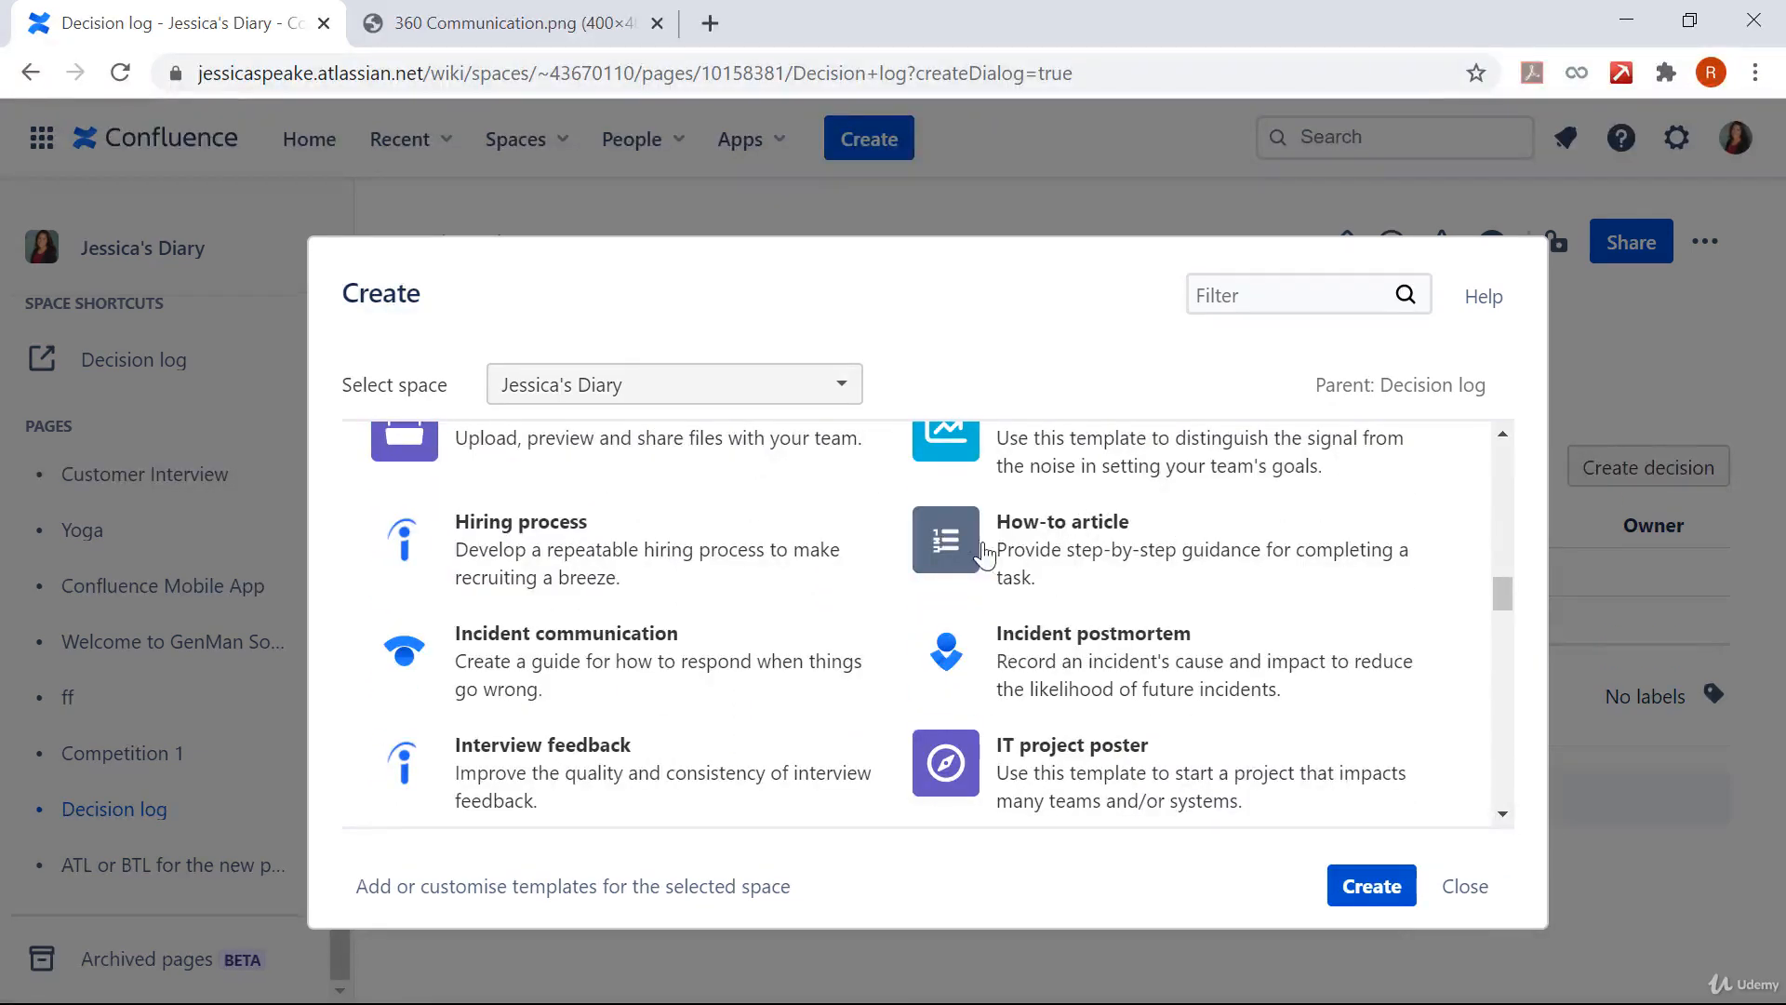
mouse_move(1213, 592)
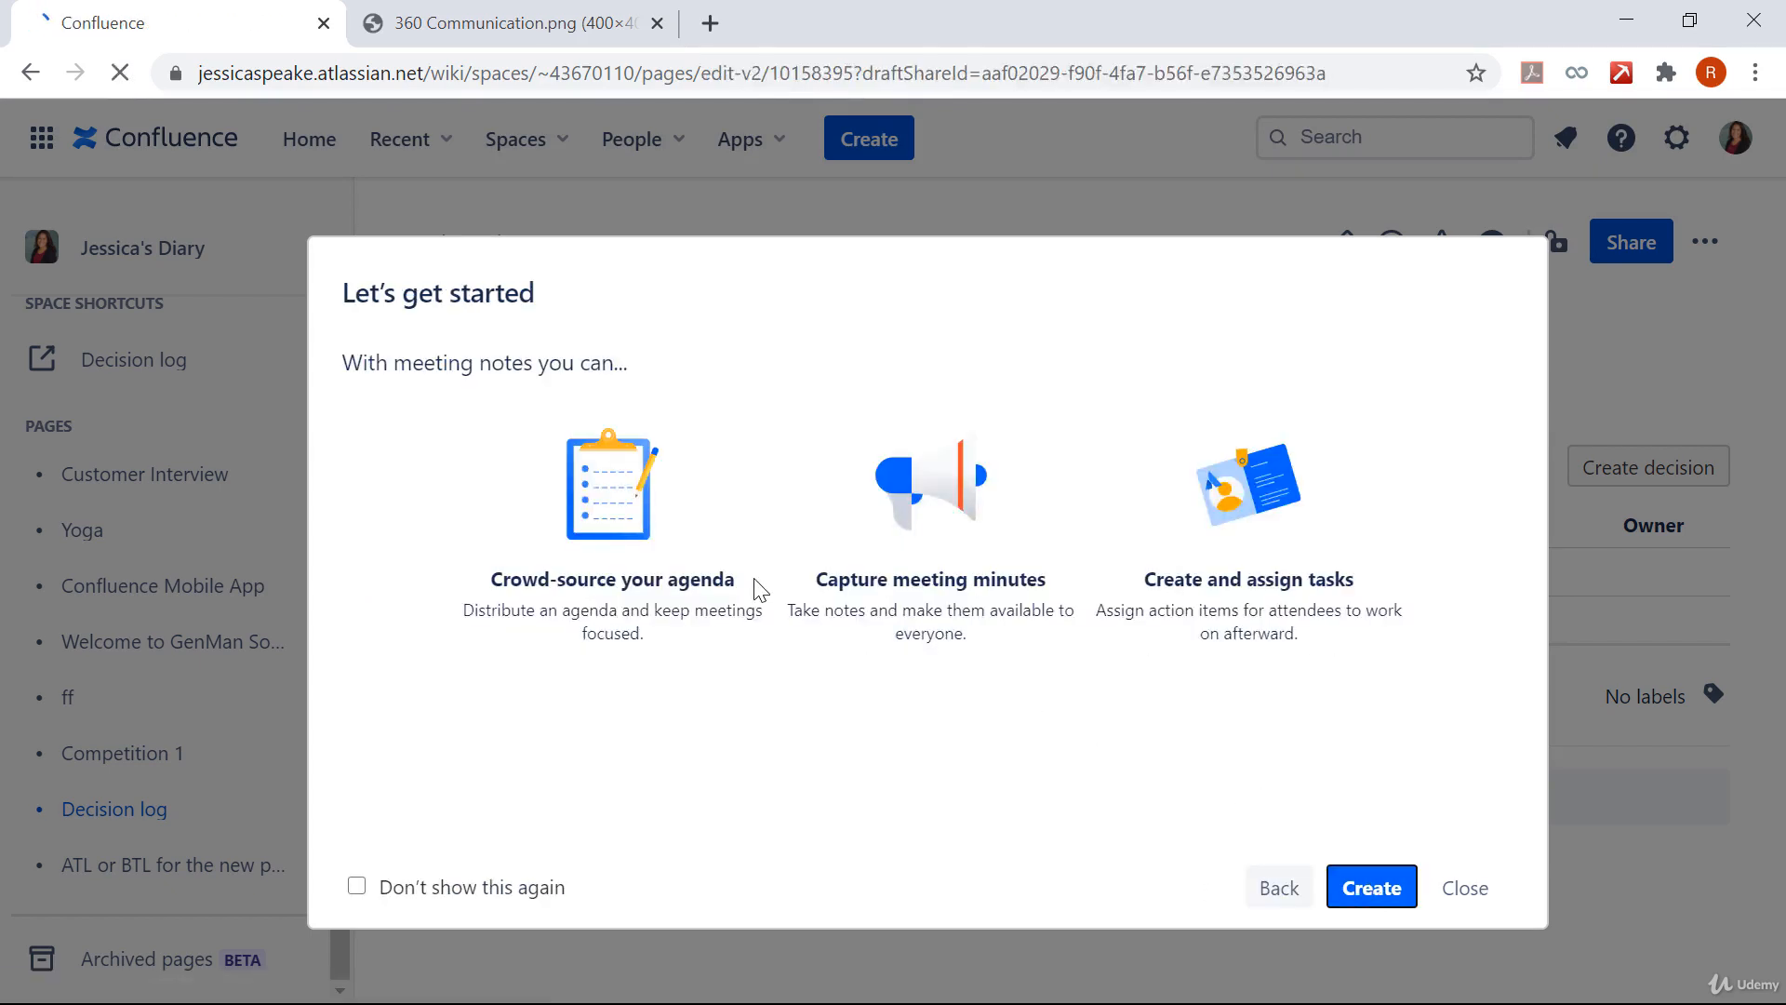
Step: Build the 2020-08-28 Meeting notes draft, review its Date heading, then close unpublished
left_click(1371, 887)
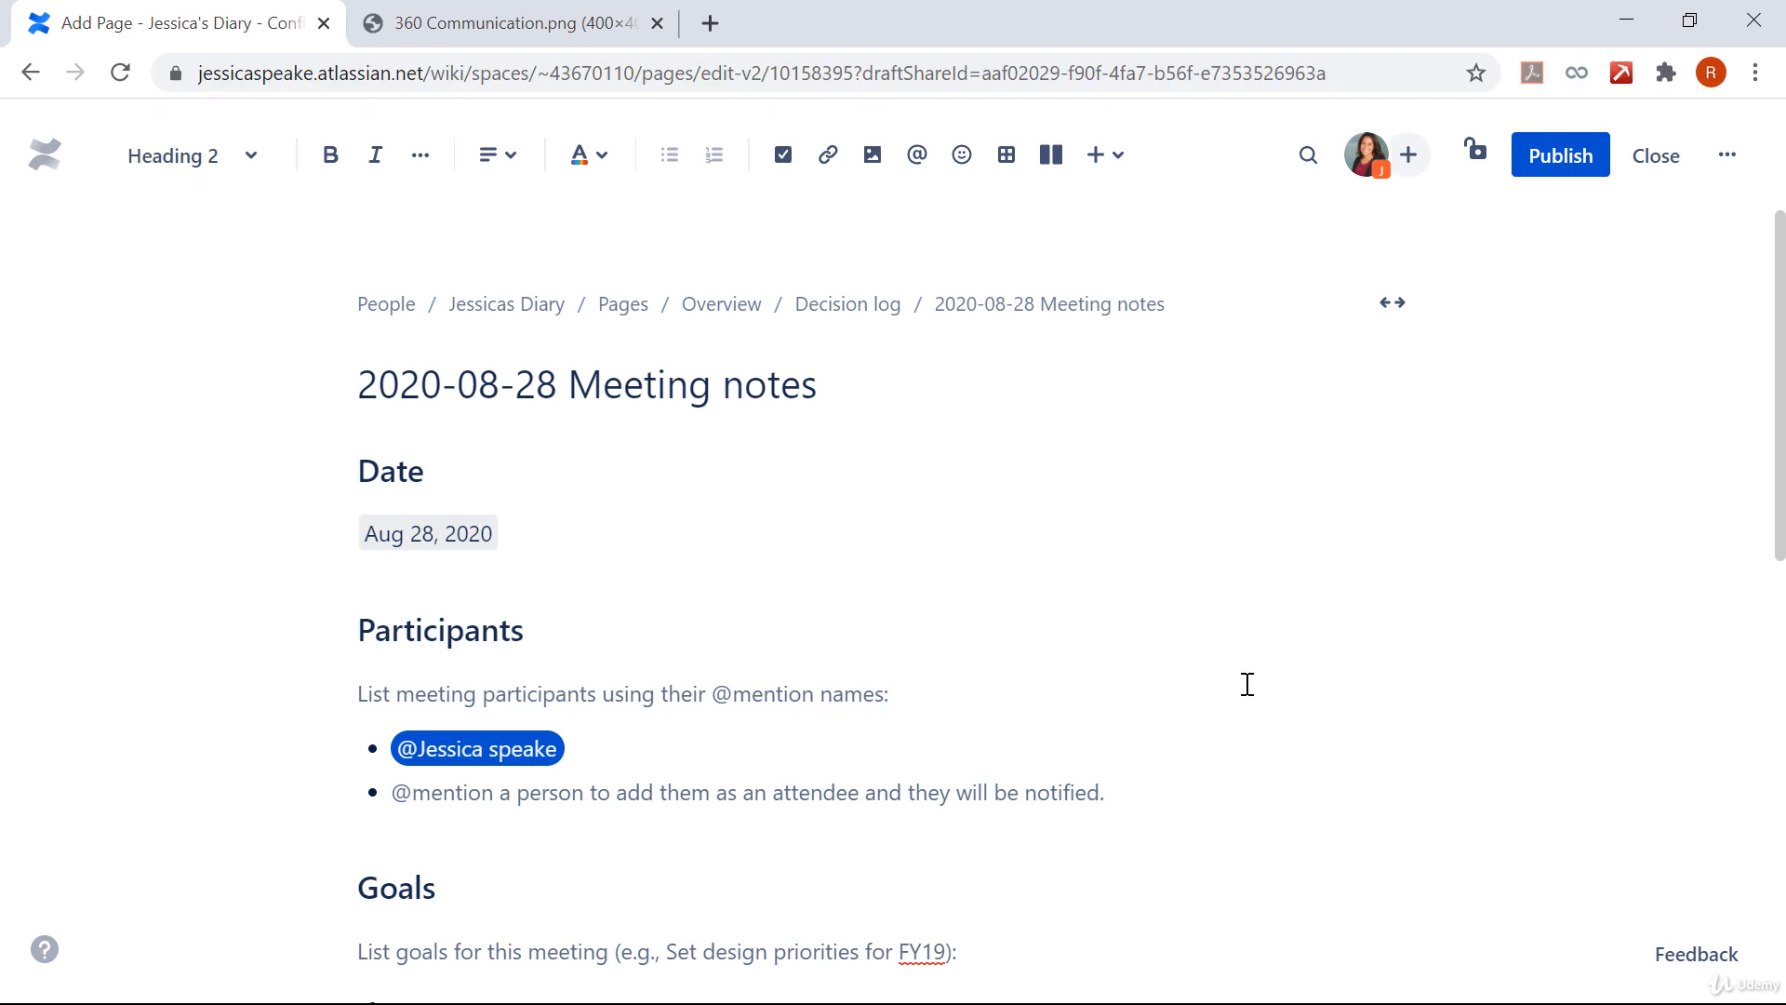
left_click(357, 470)
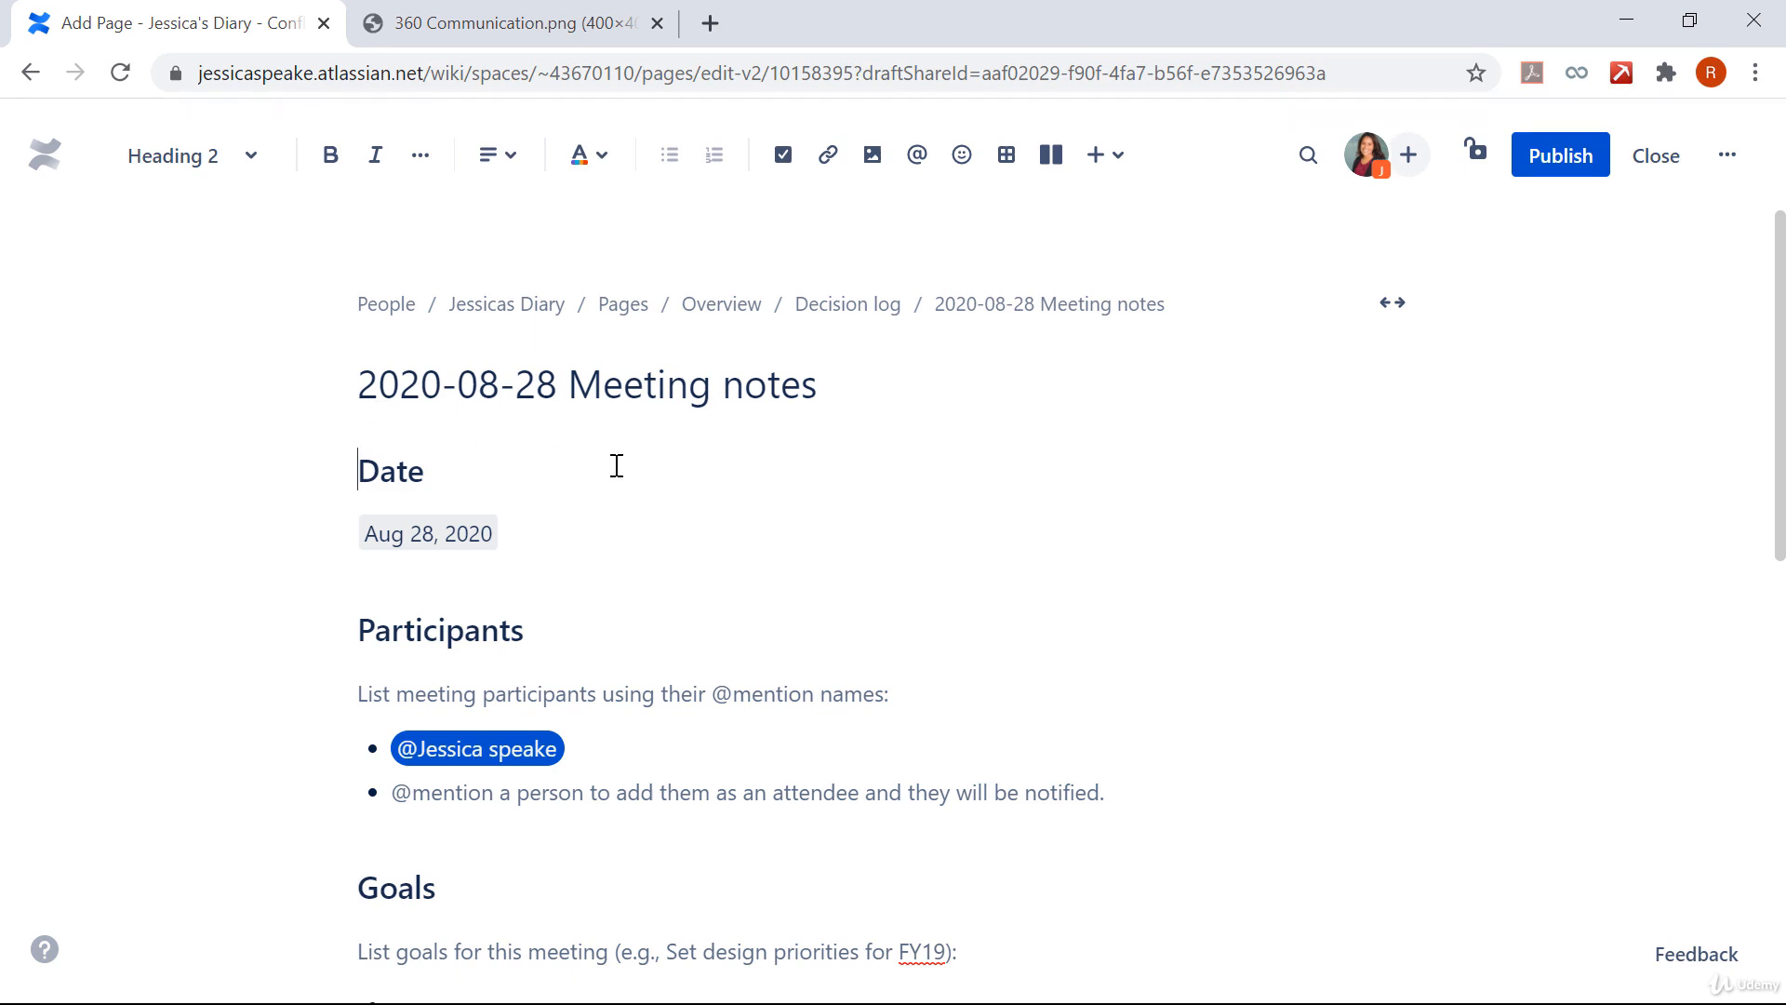
mouse_move(379, 348)
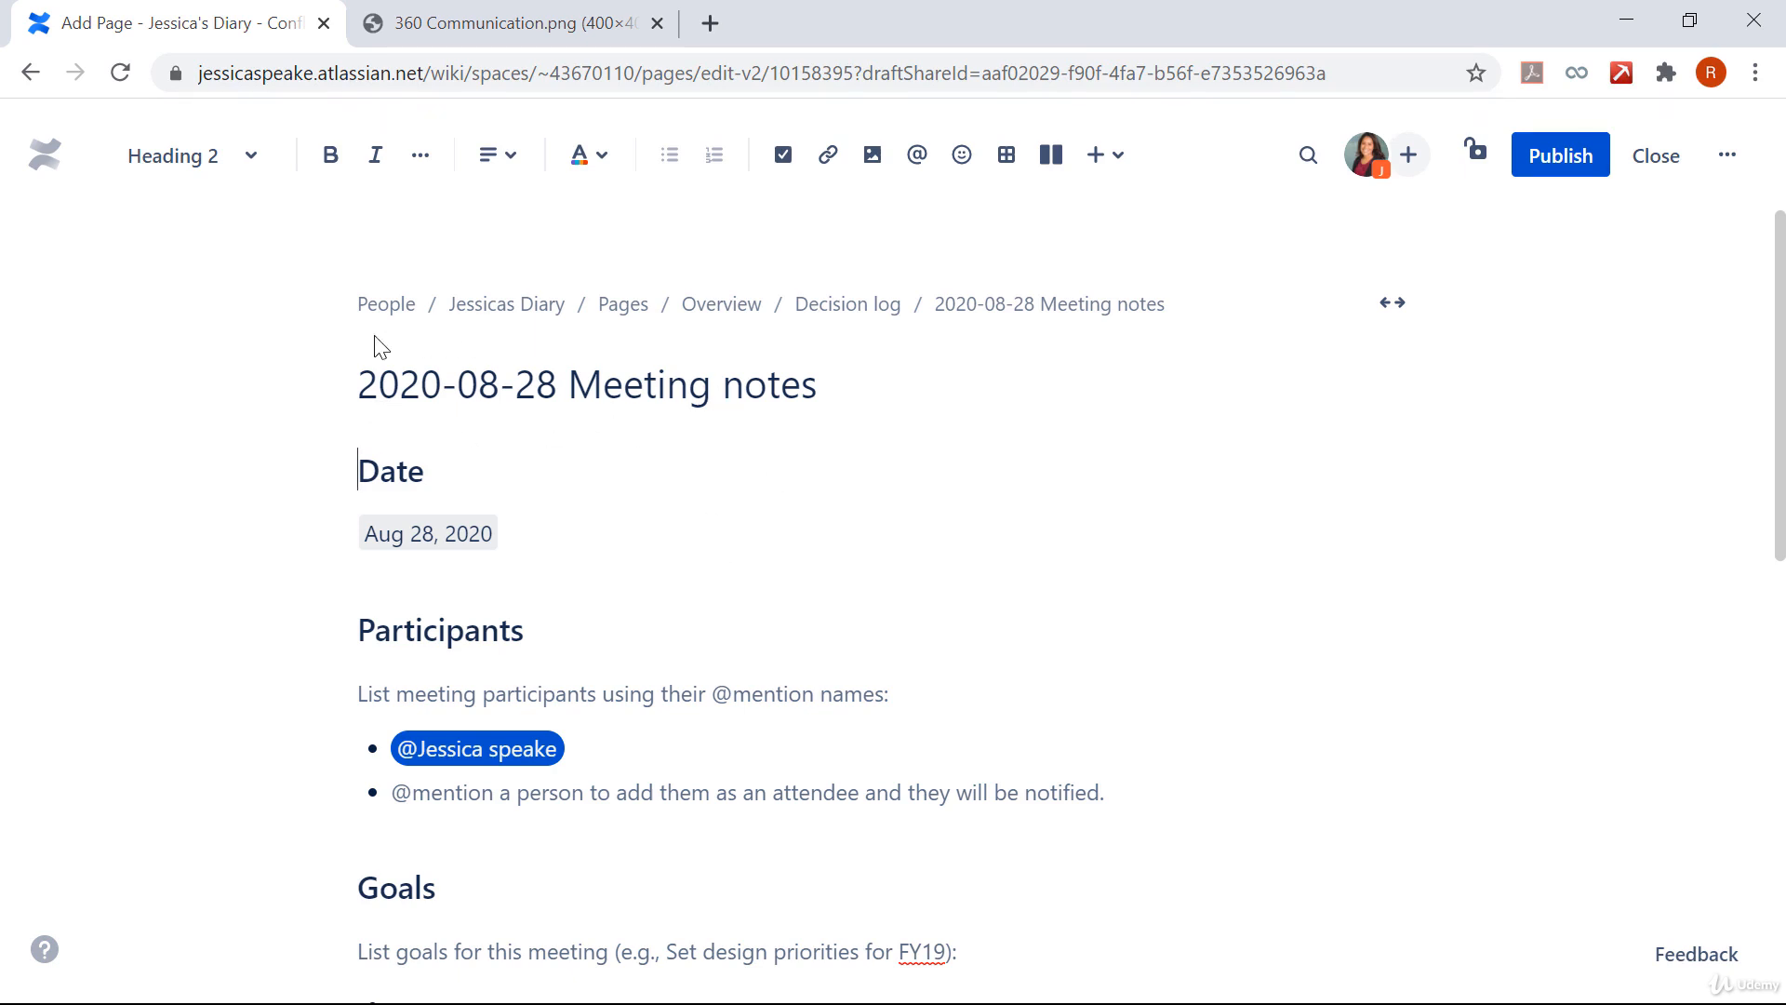
mouse_move(847, 356)
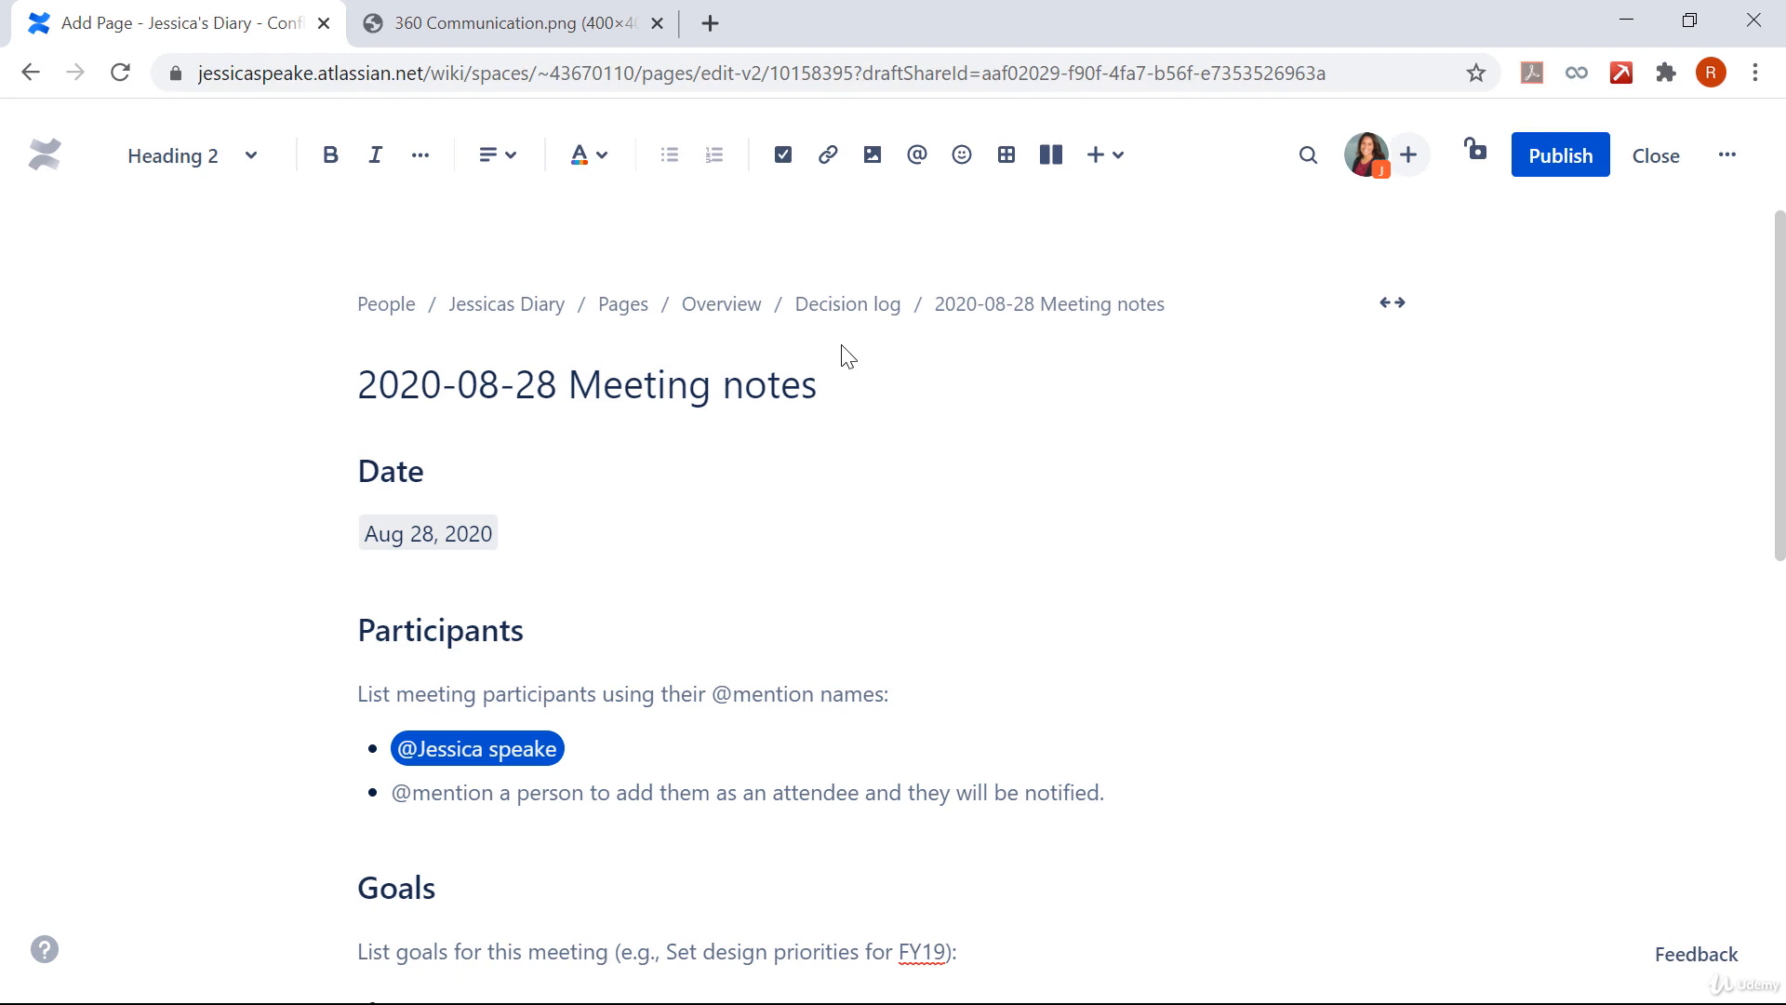
mouse_move(938, 355)
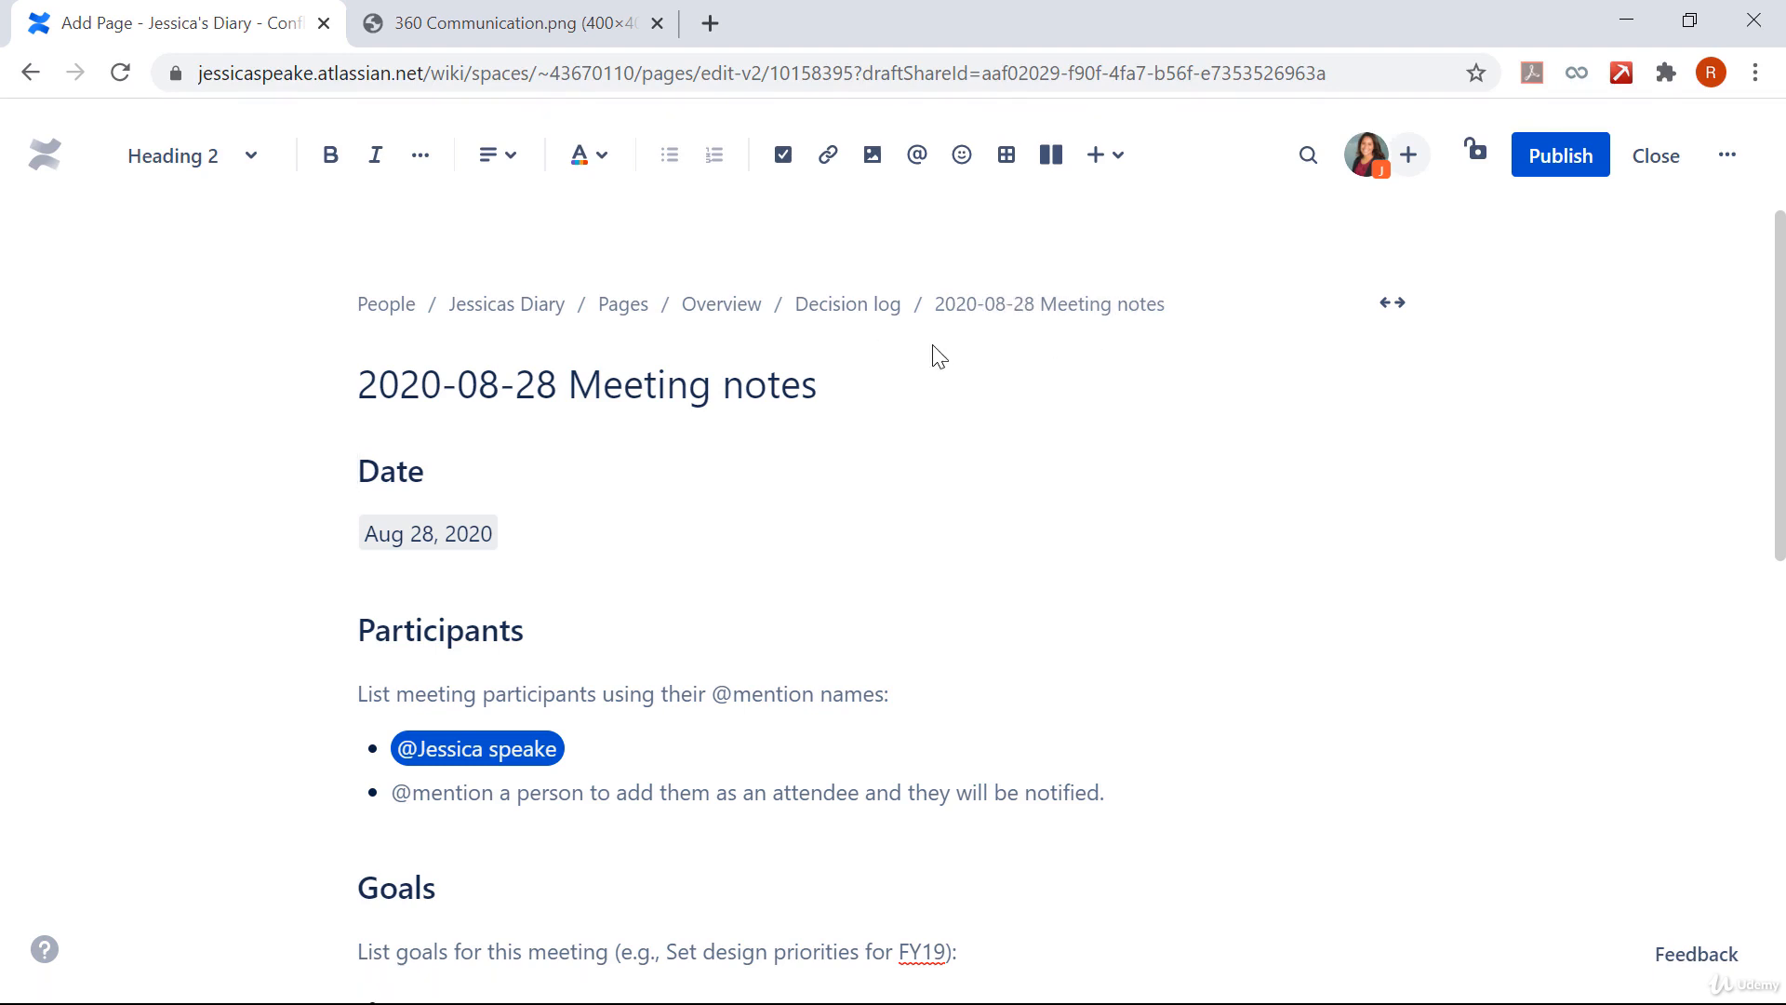
mouse_move(861, 335)
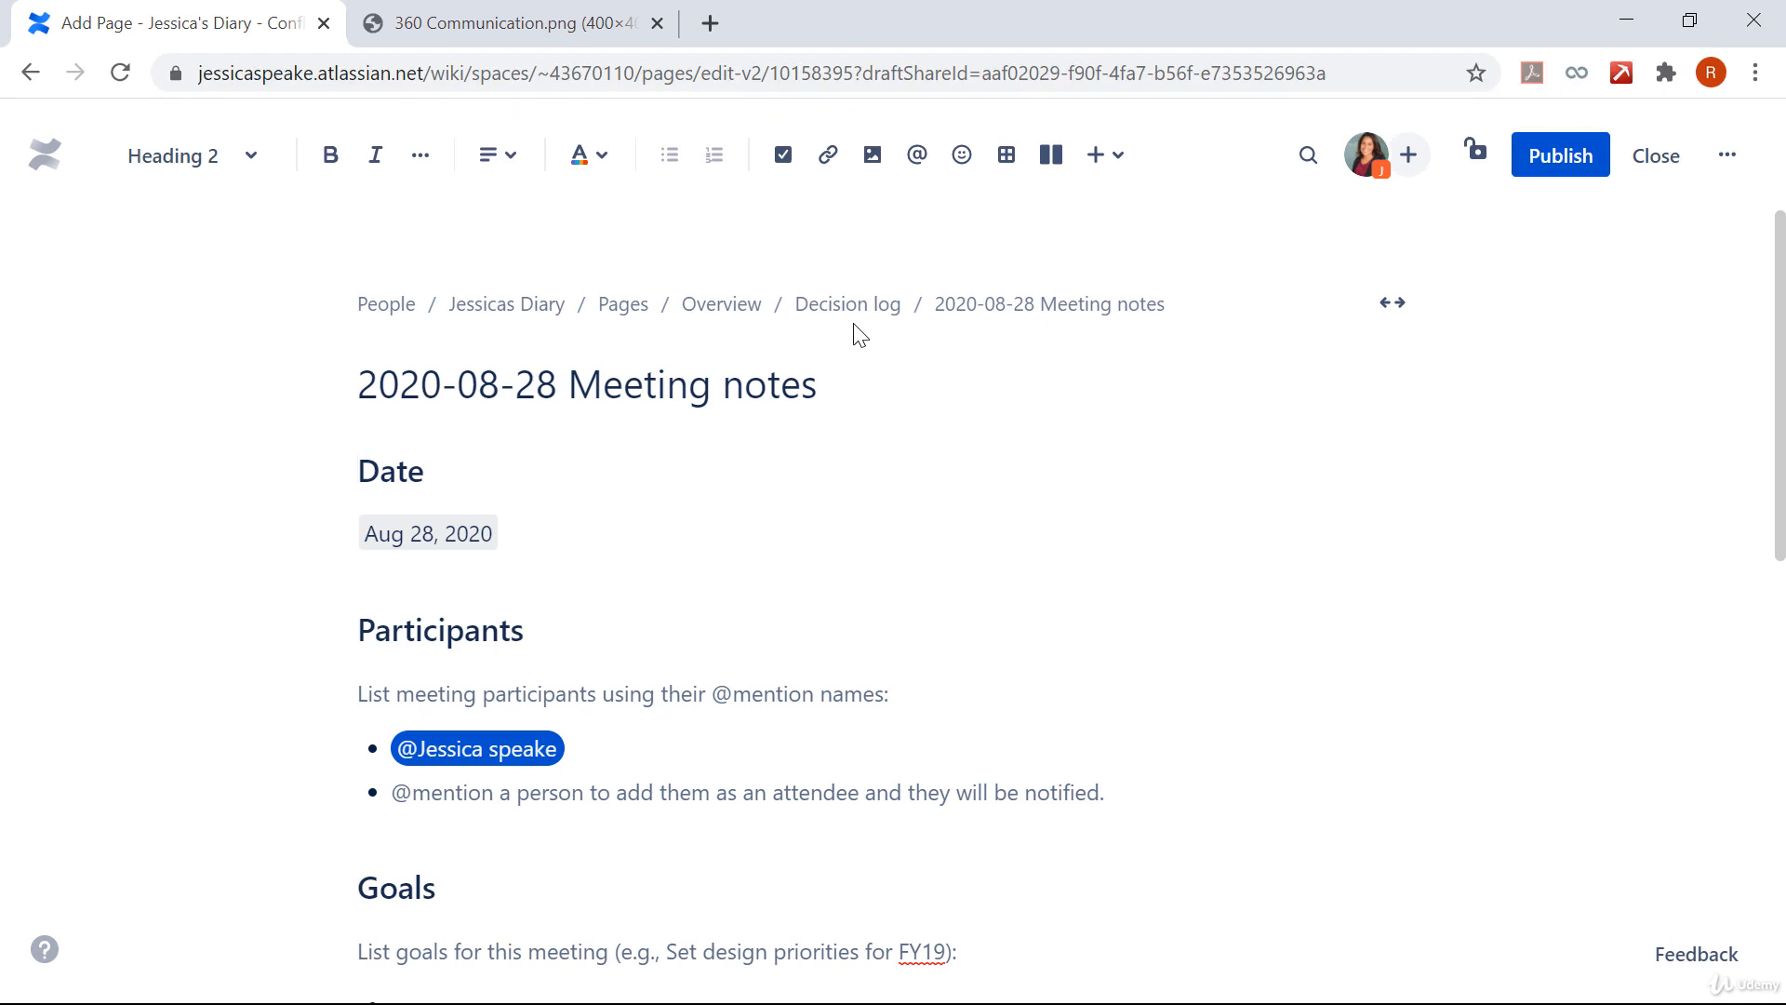
mouse_move(1046, 333)
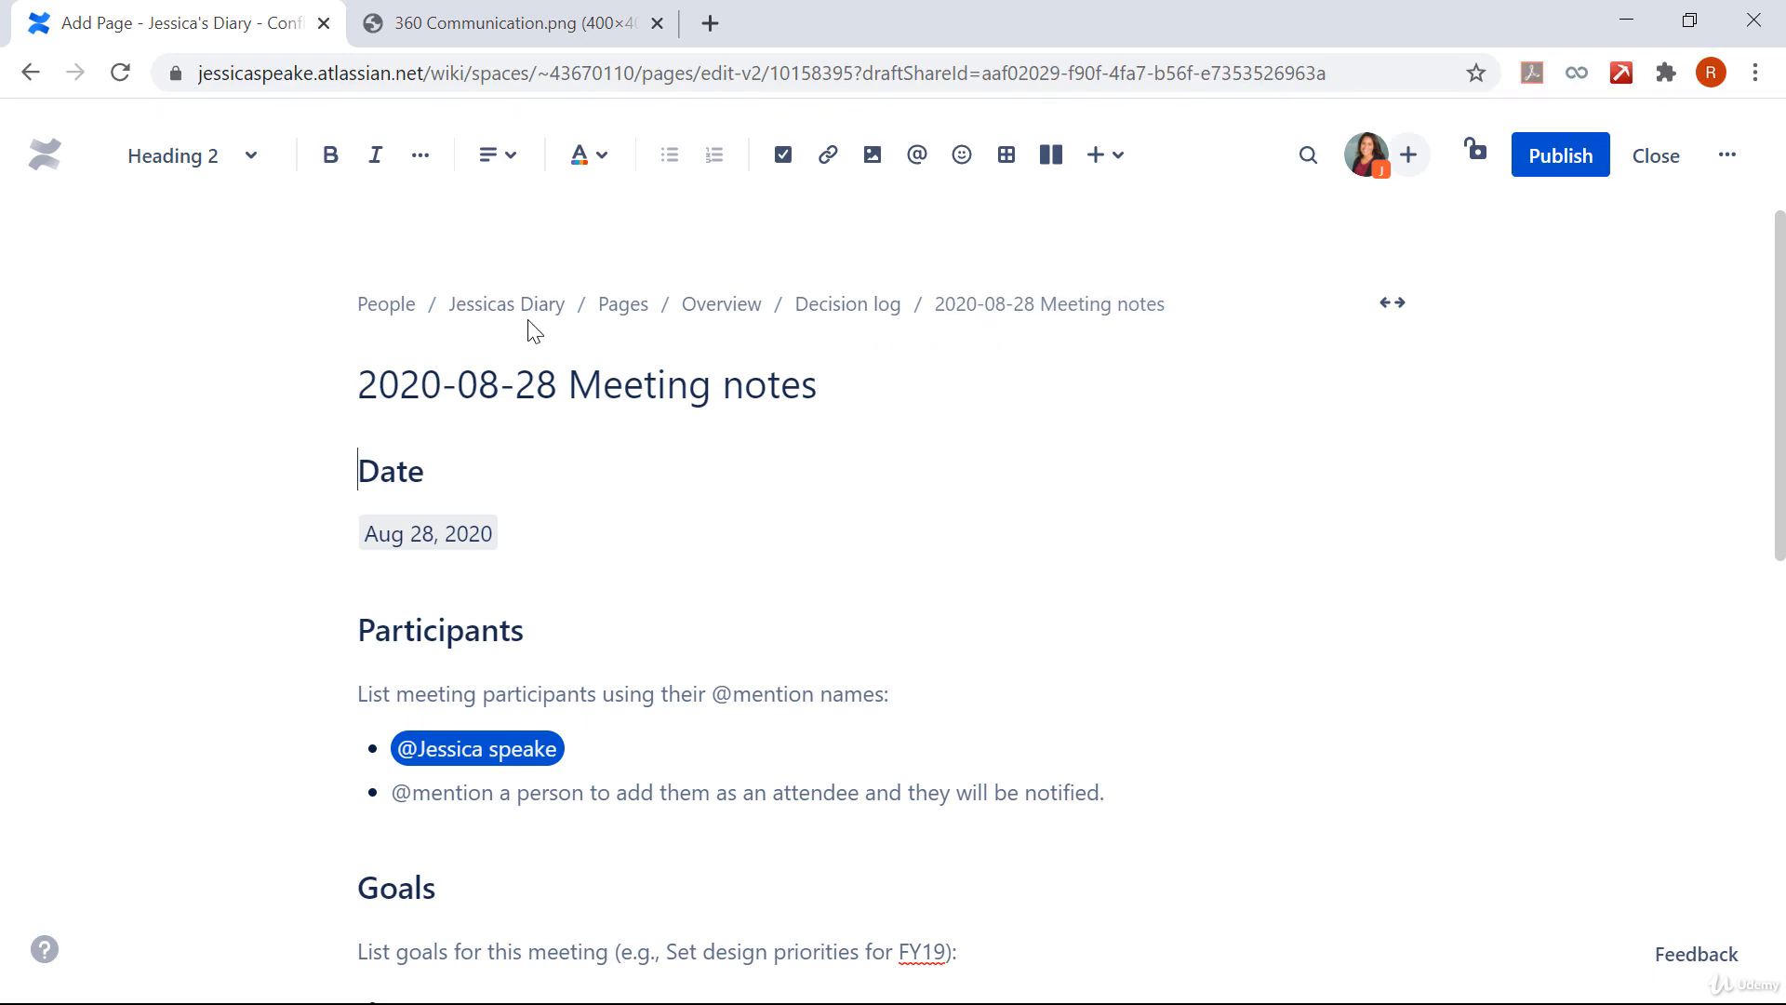
mouse_move(569, 338)
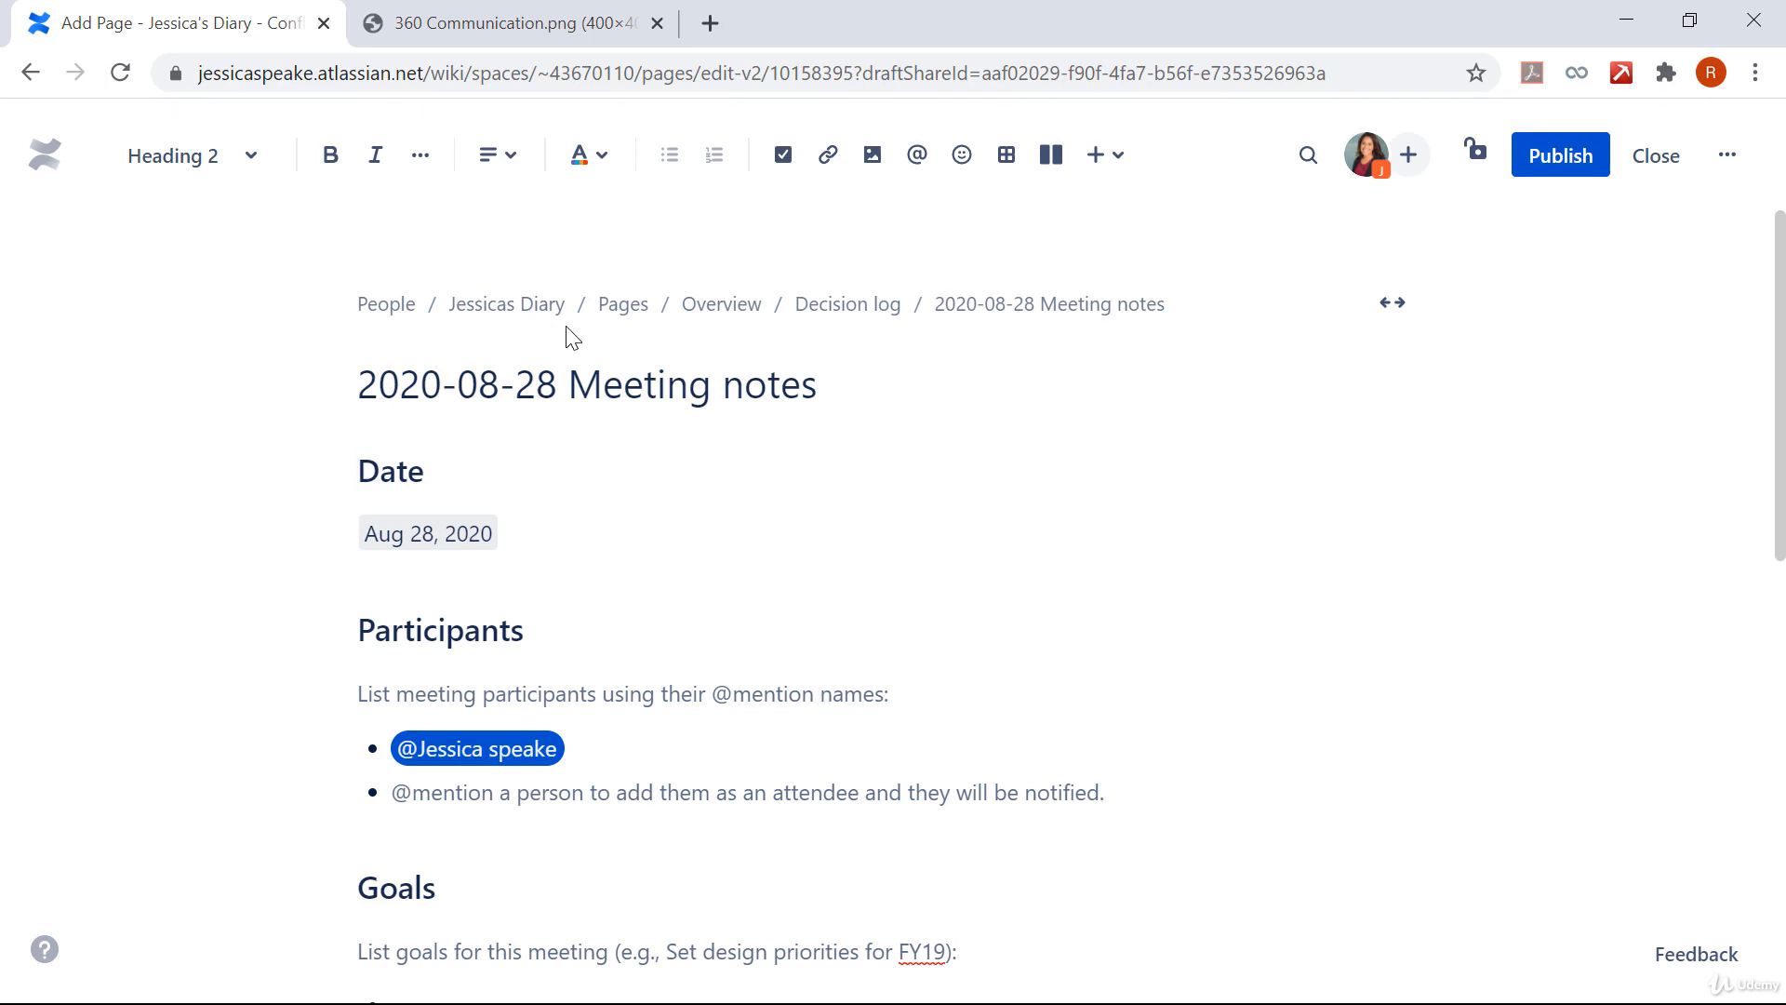
mouse_move(1051, 346)
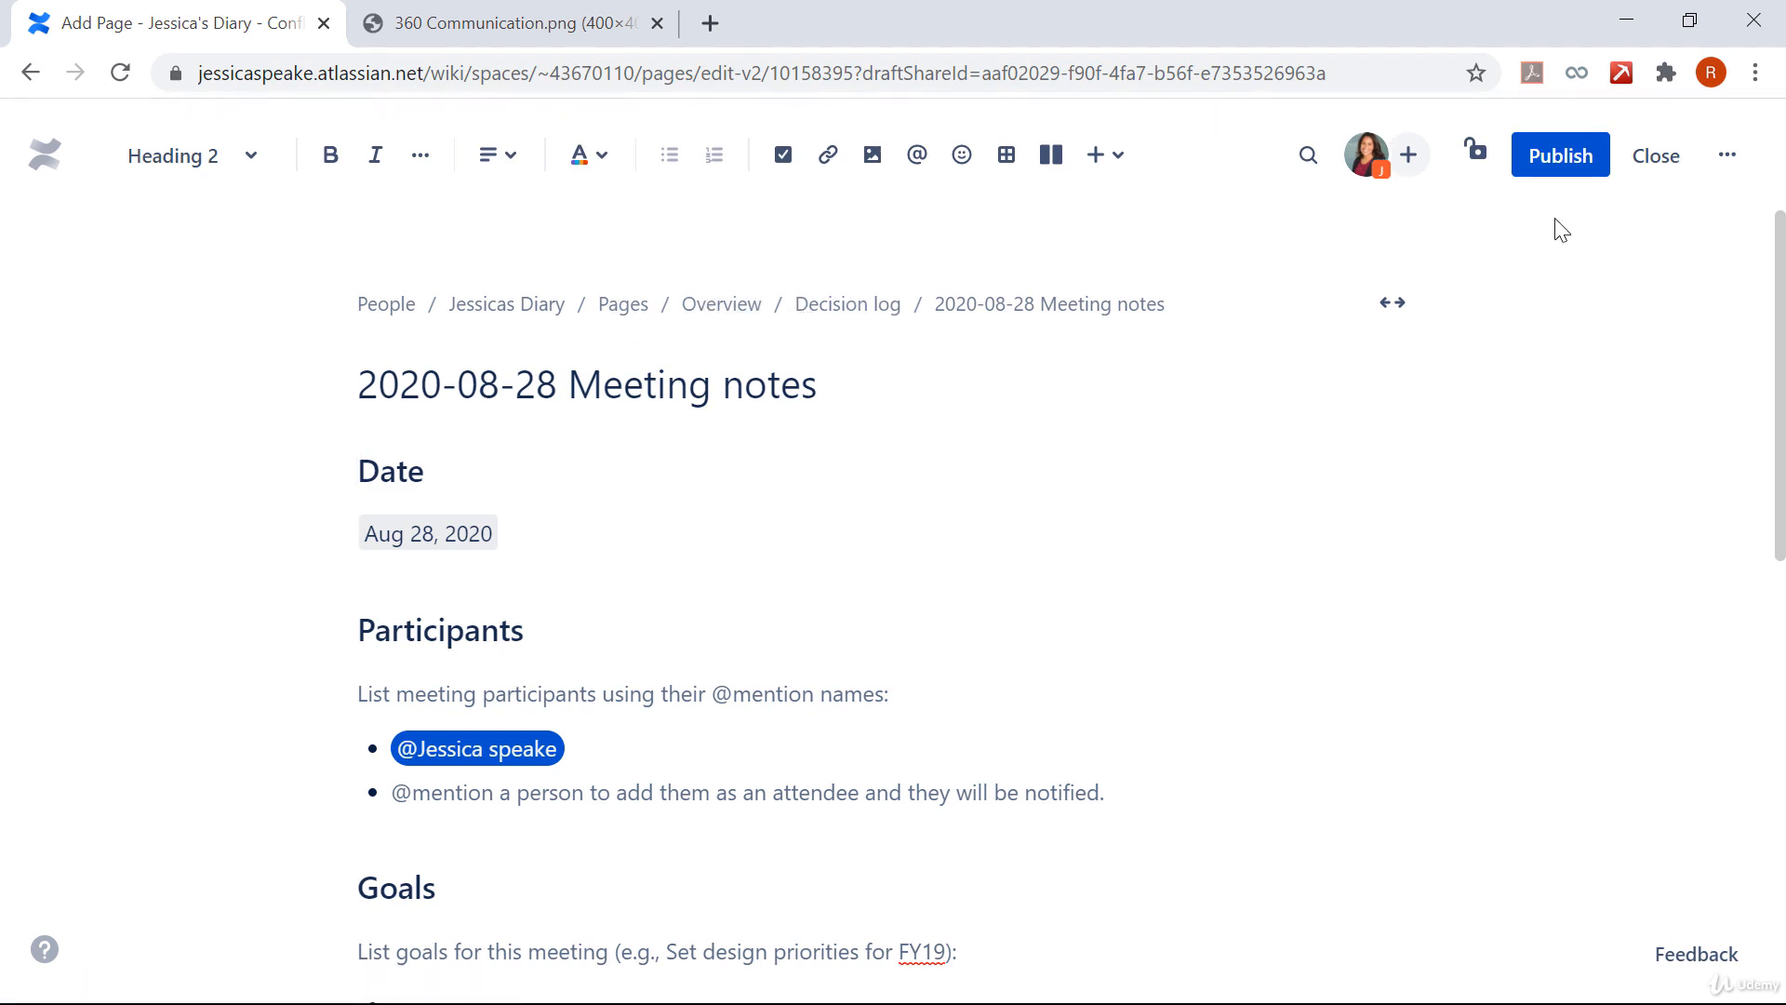
left_click(1656, 156)
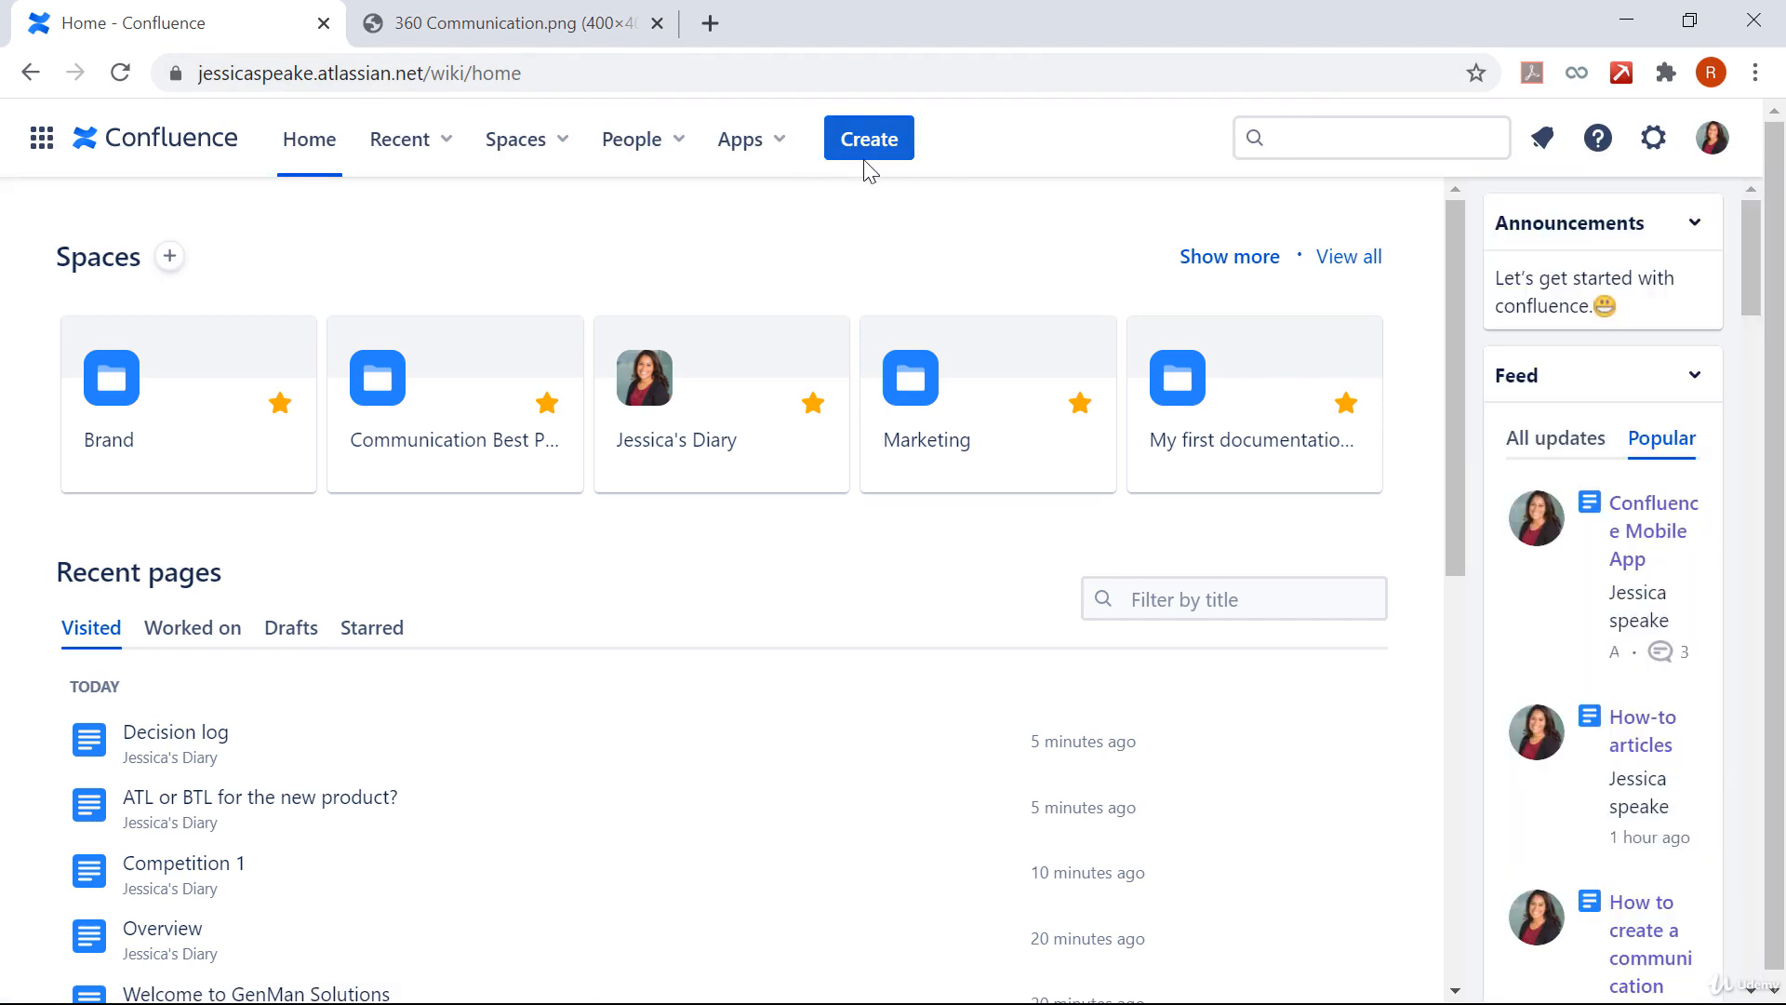
Step: Search templates for 'meet' and create a second 2020-08-28 Meeting notes draft
left_click(869, 138)
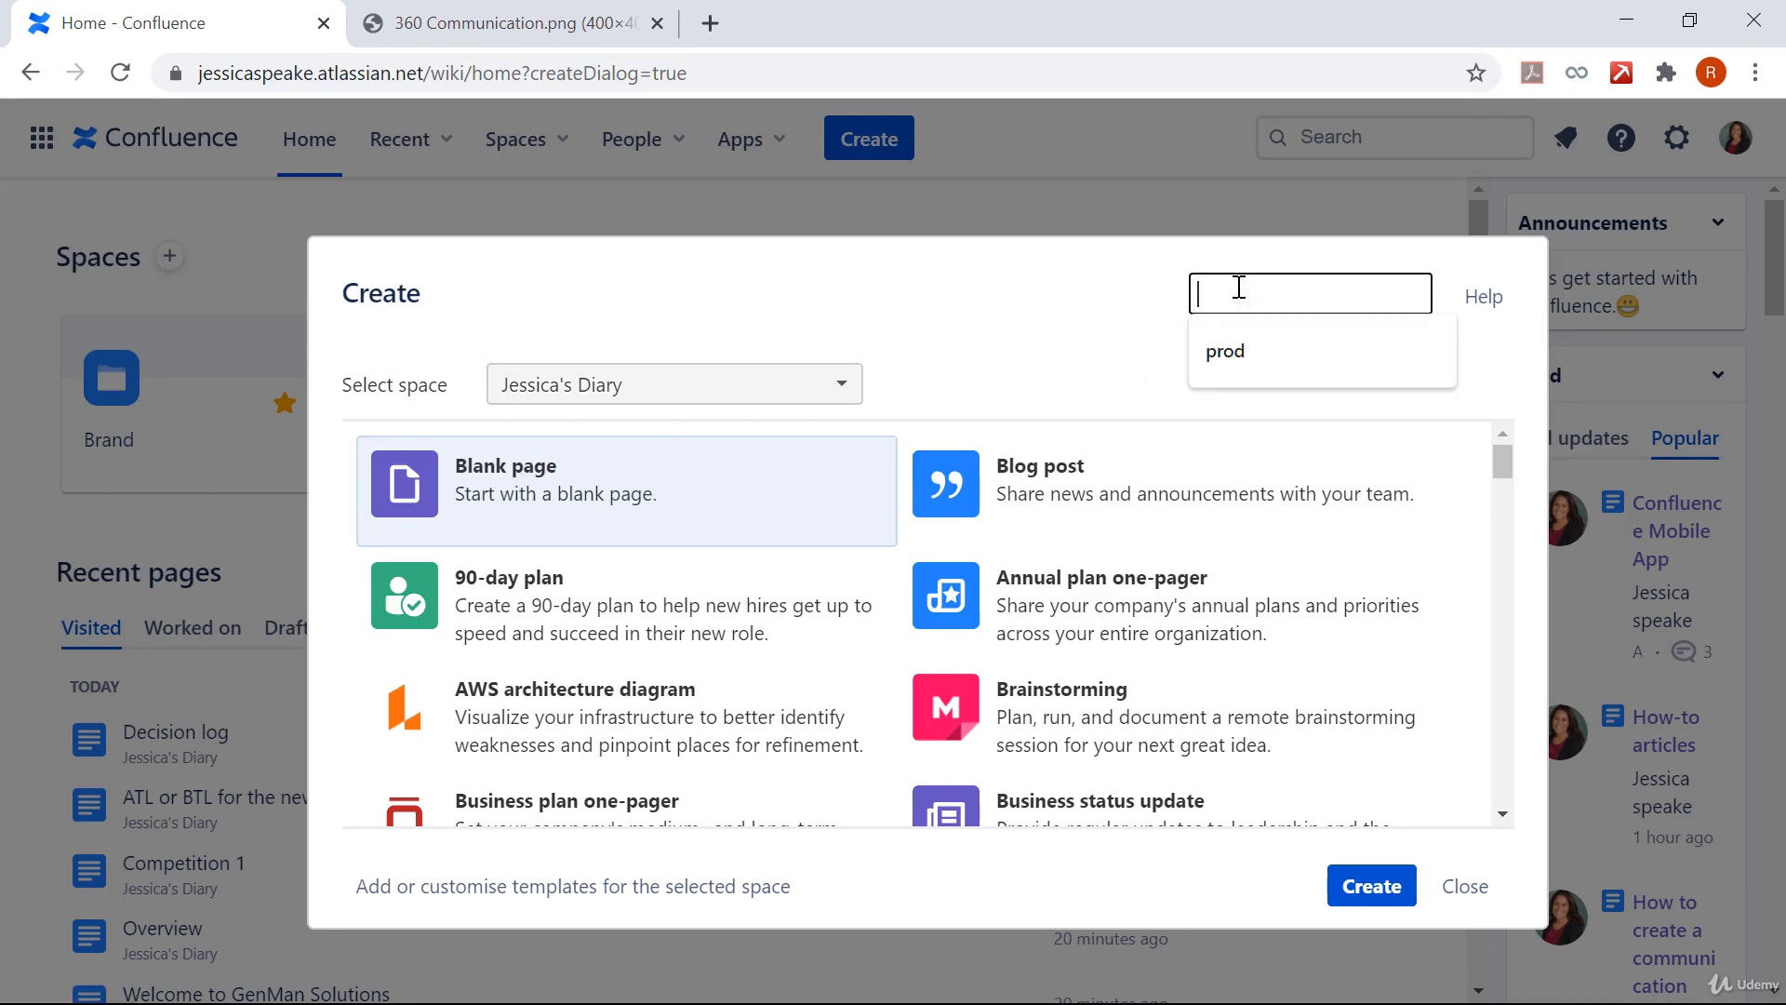
type("meet")
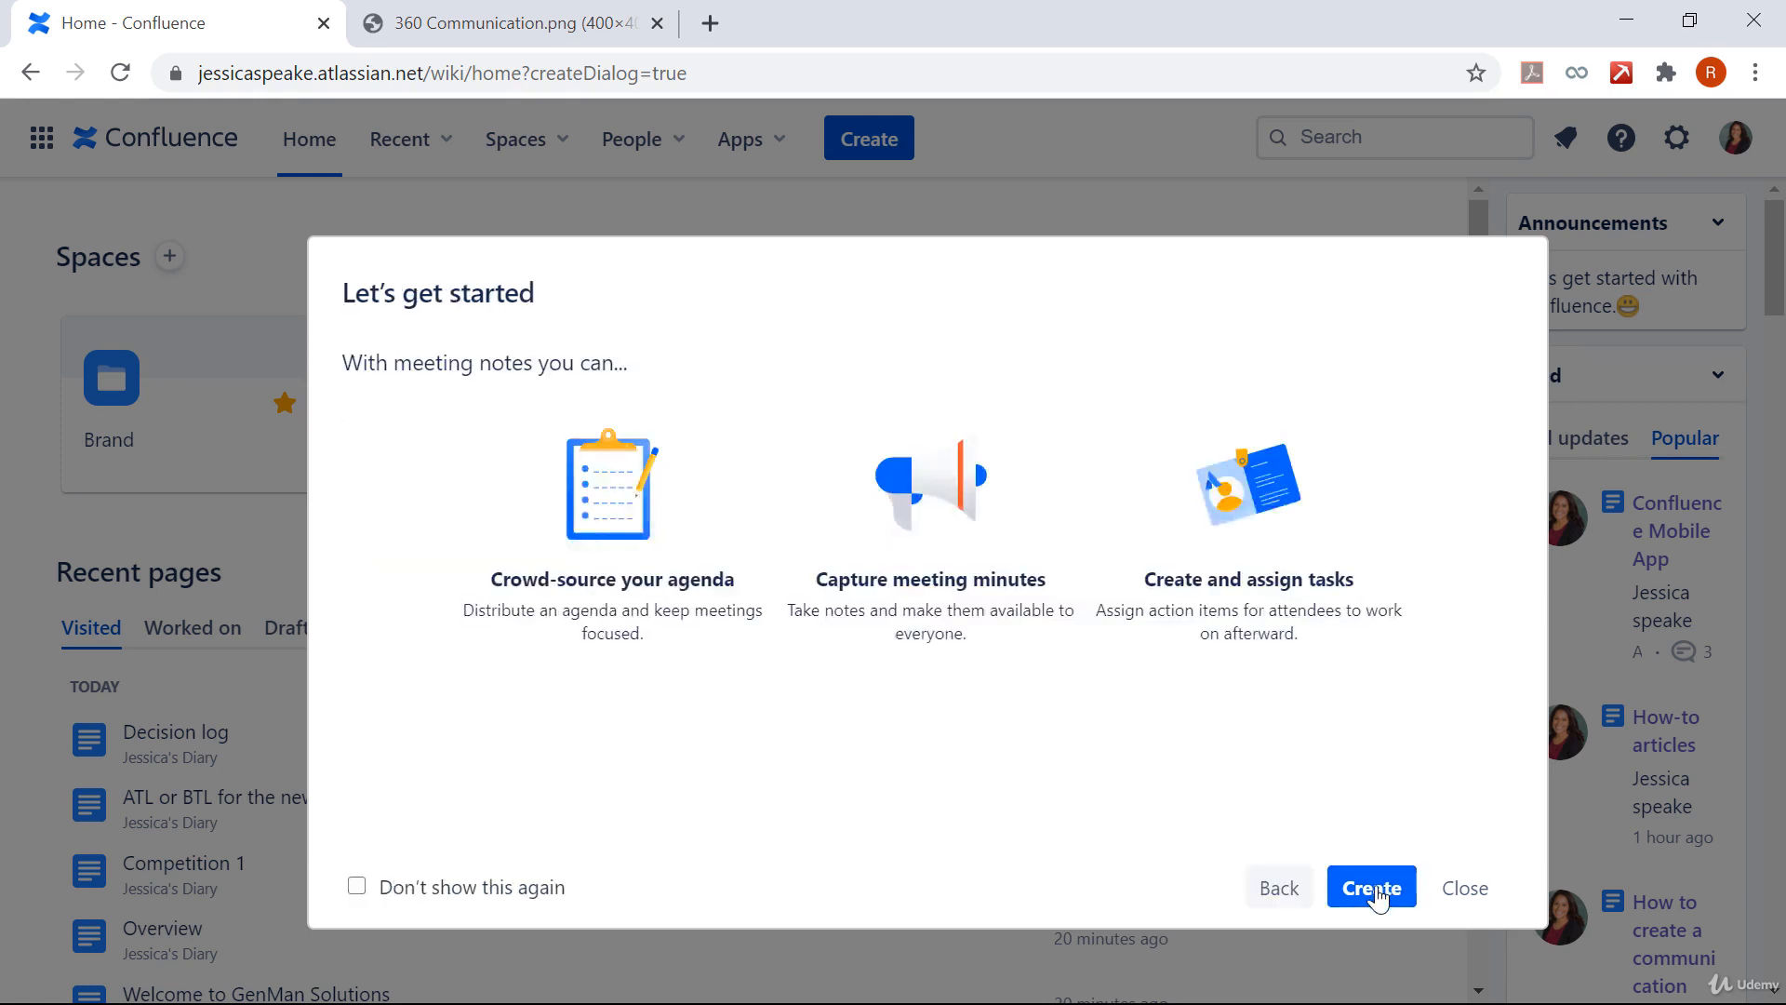
left_click(1372, 888)
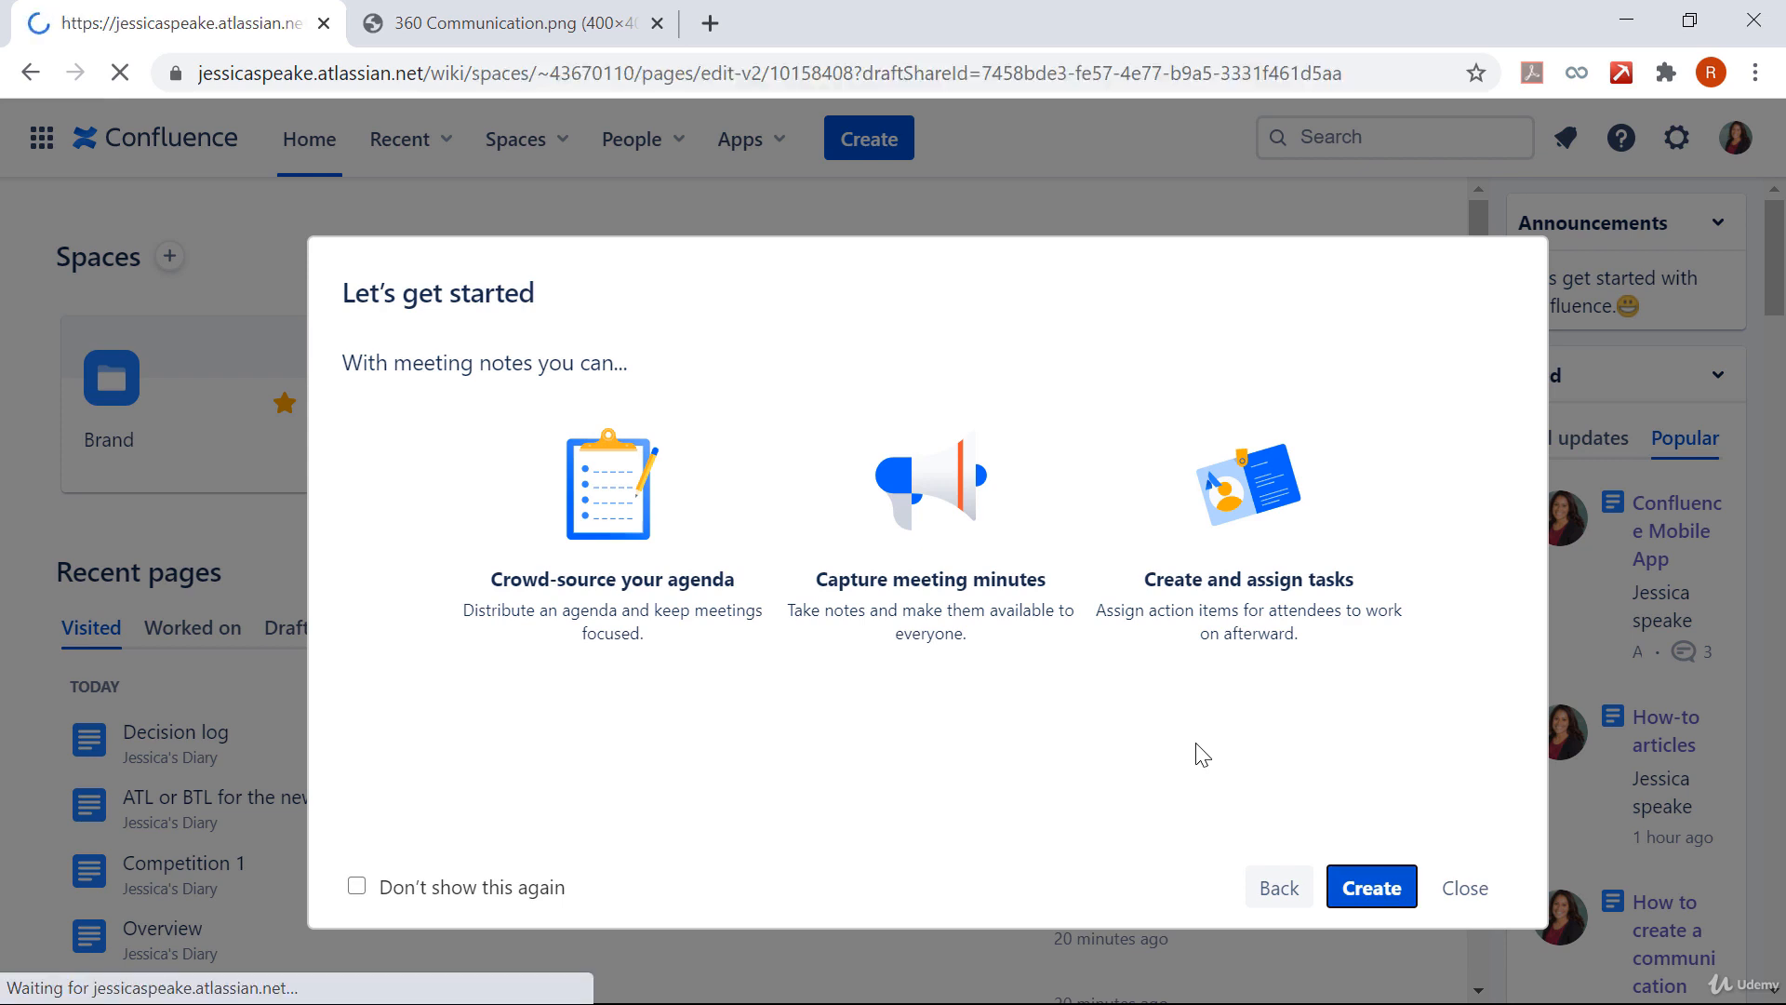
left_click(1372, 887)
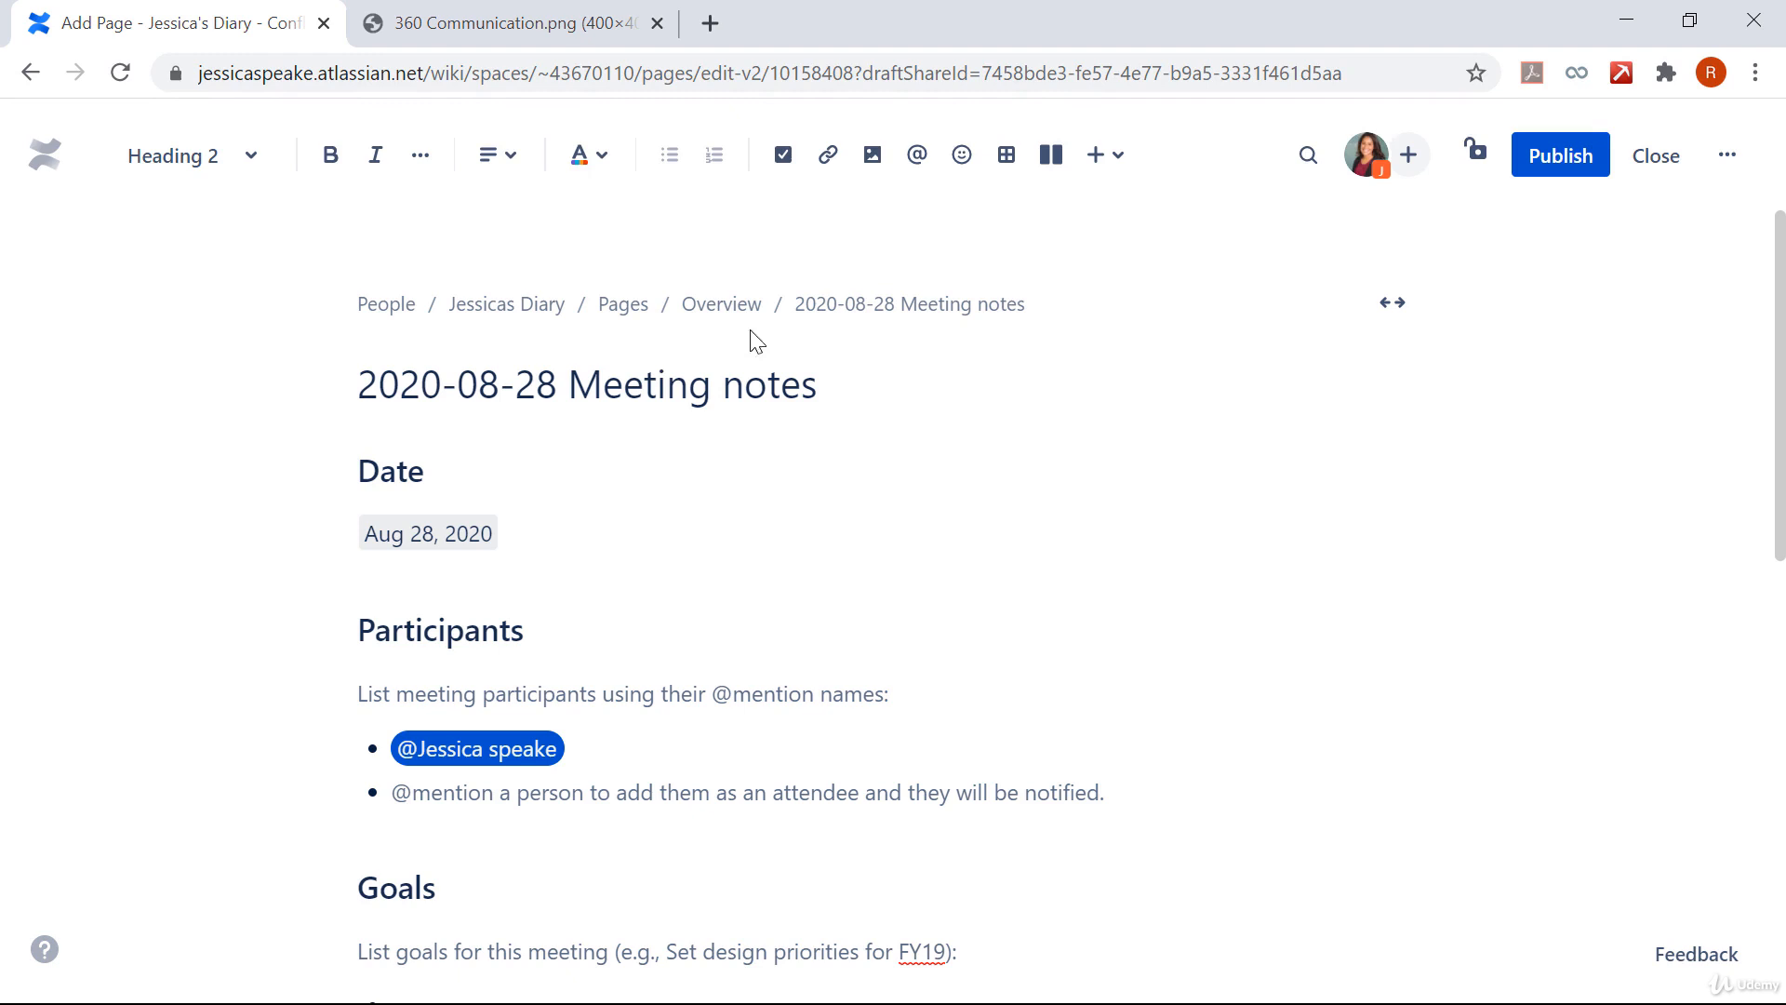
mouse_move(558, 337)
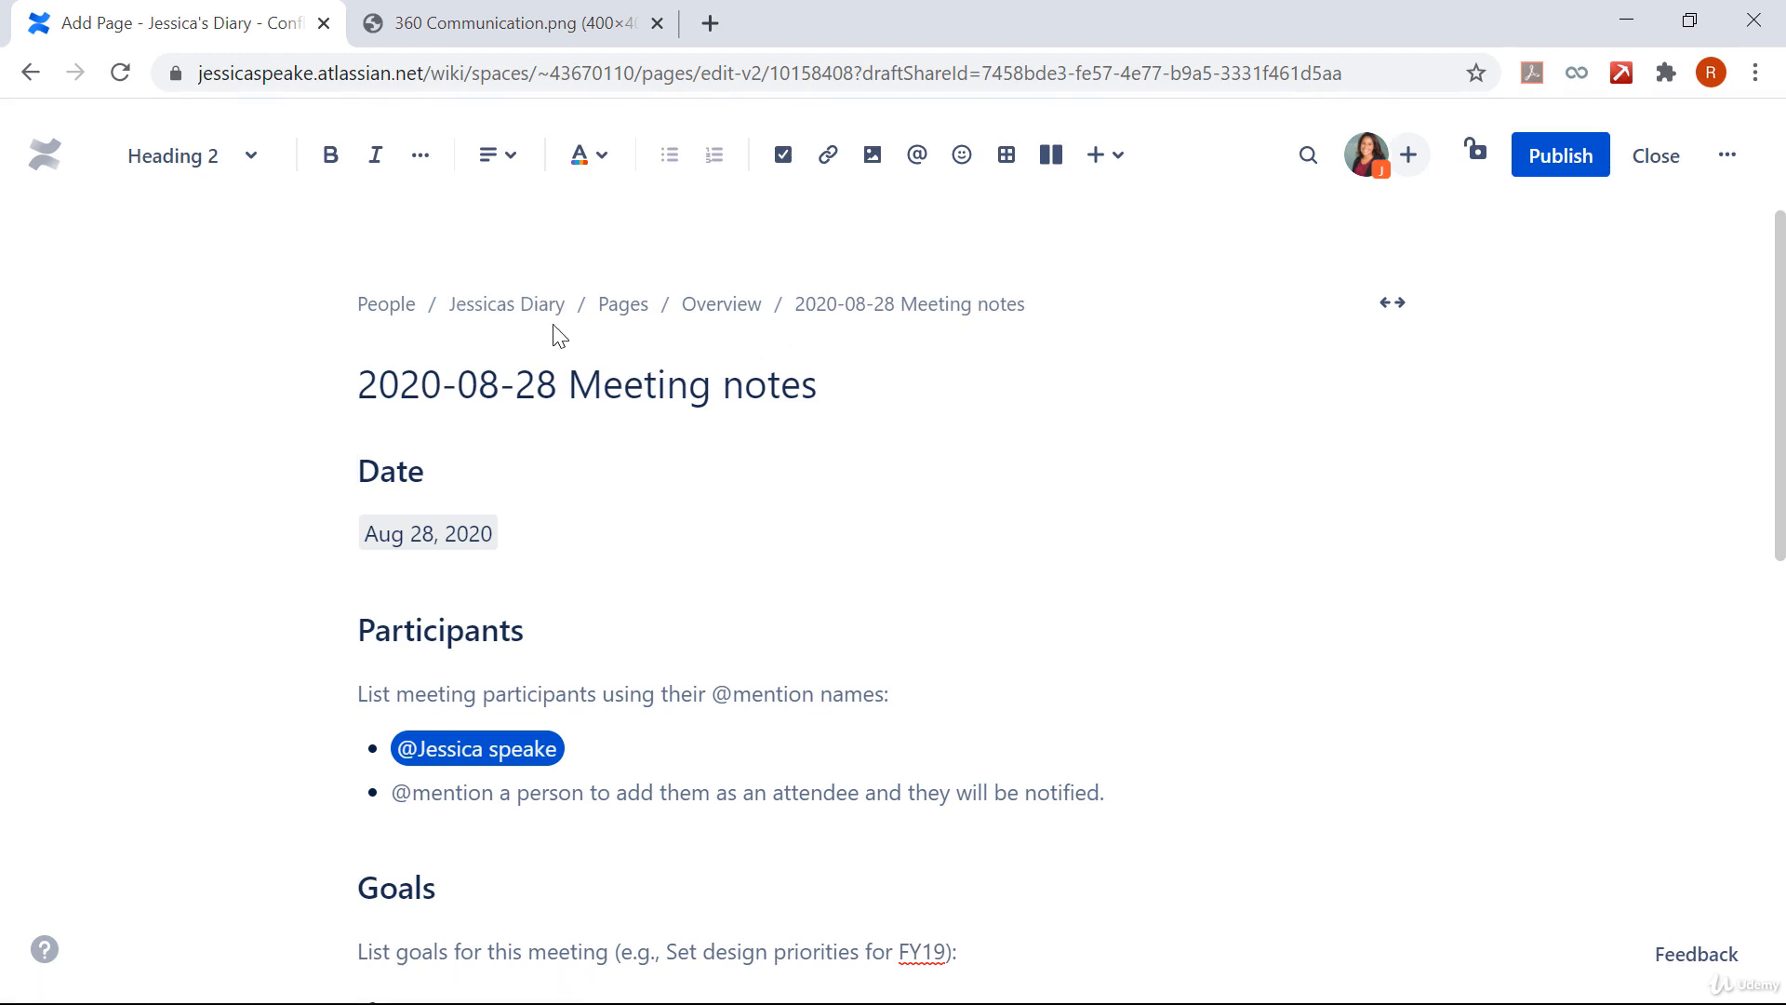
mouse_move(726, 349)
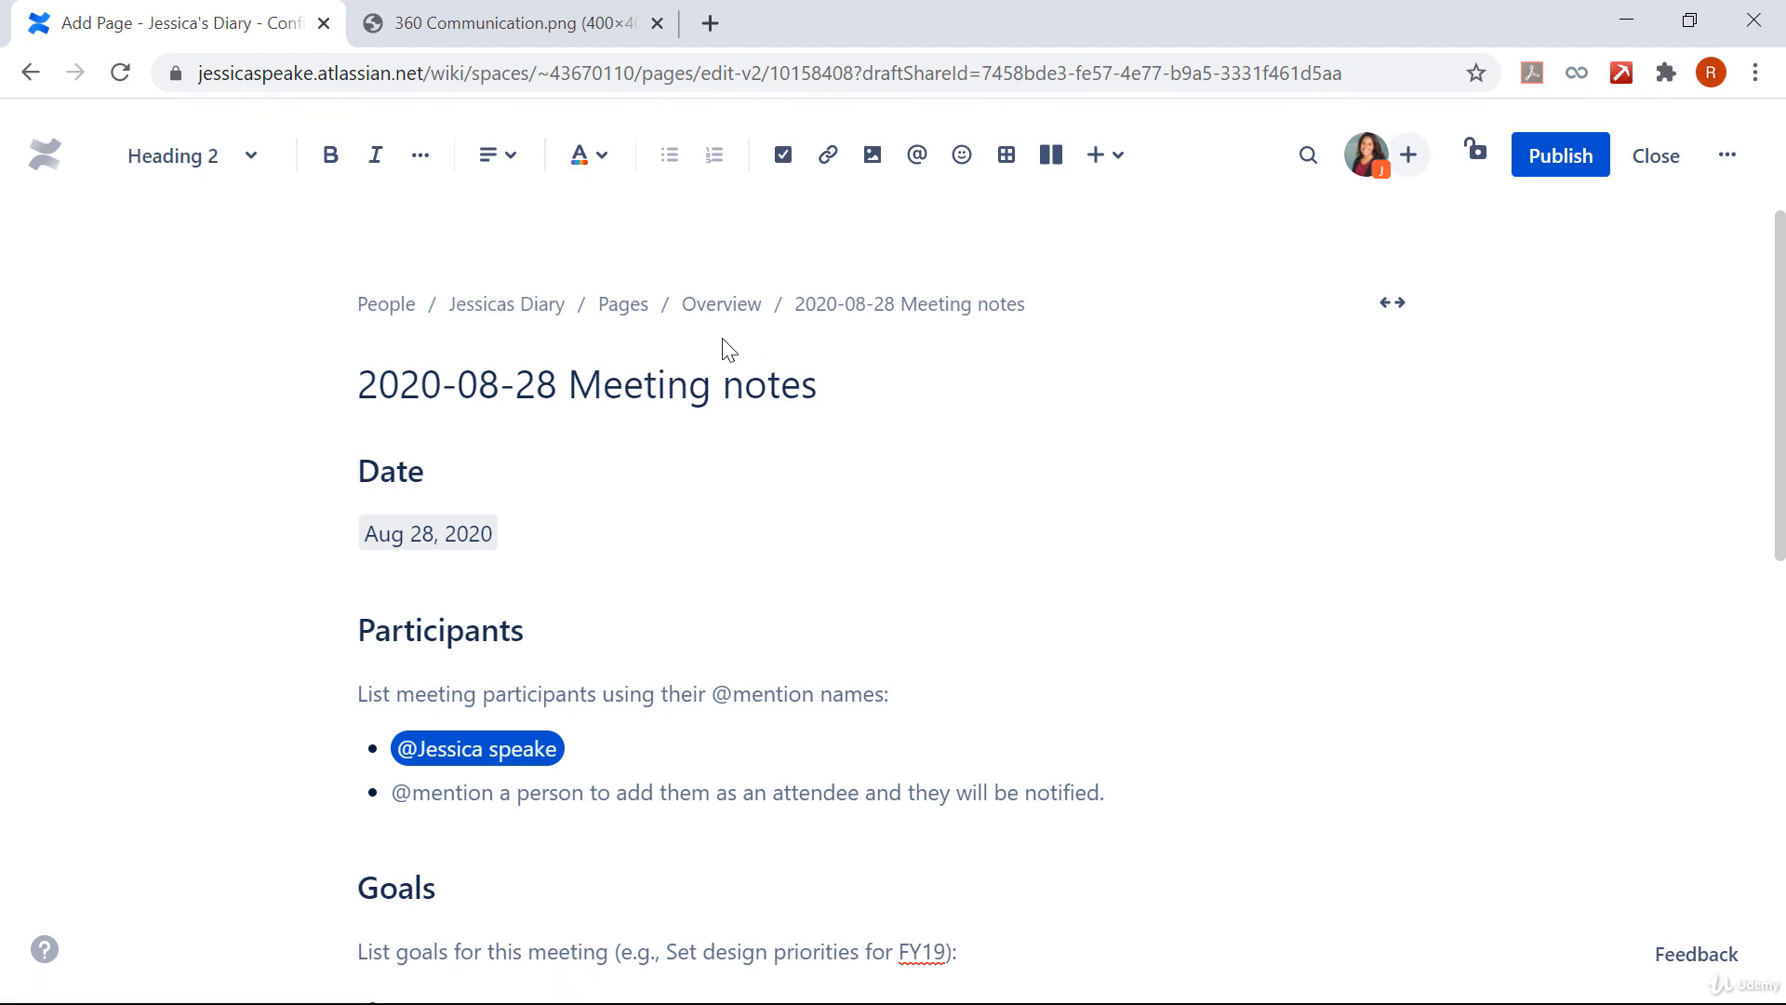
mouse_move(831, 715)
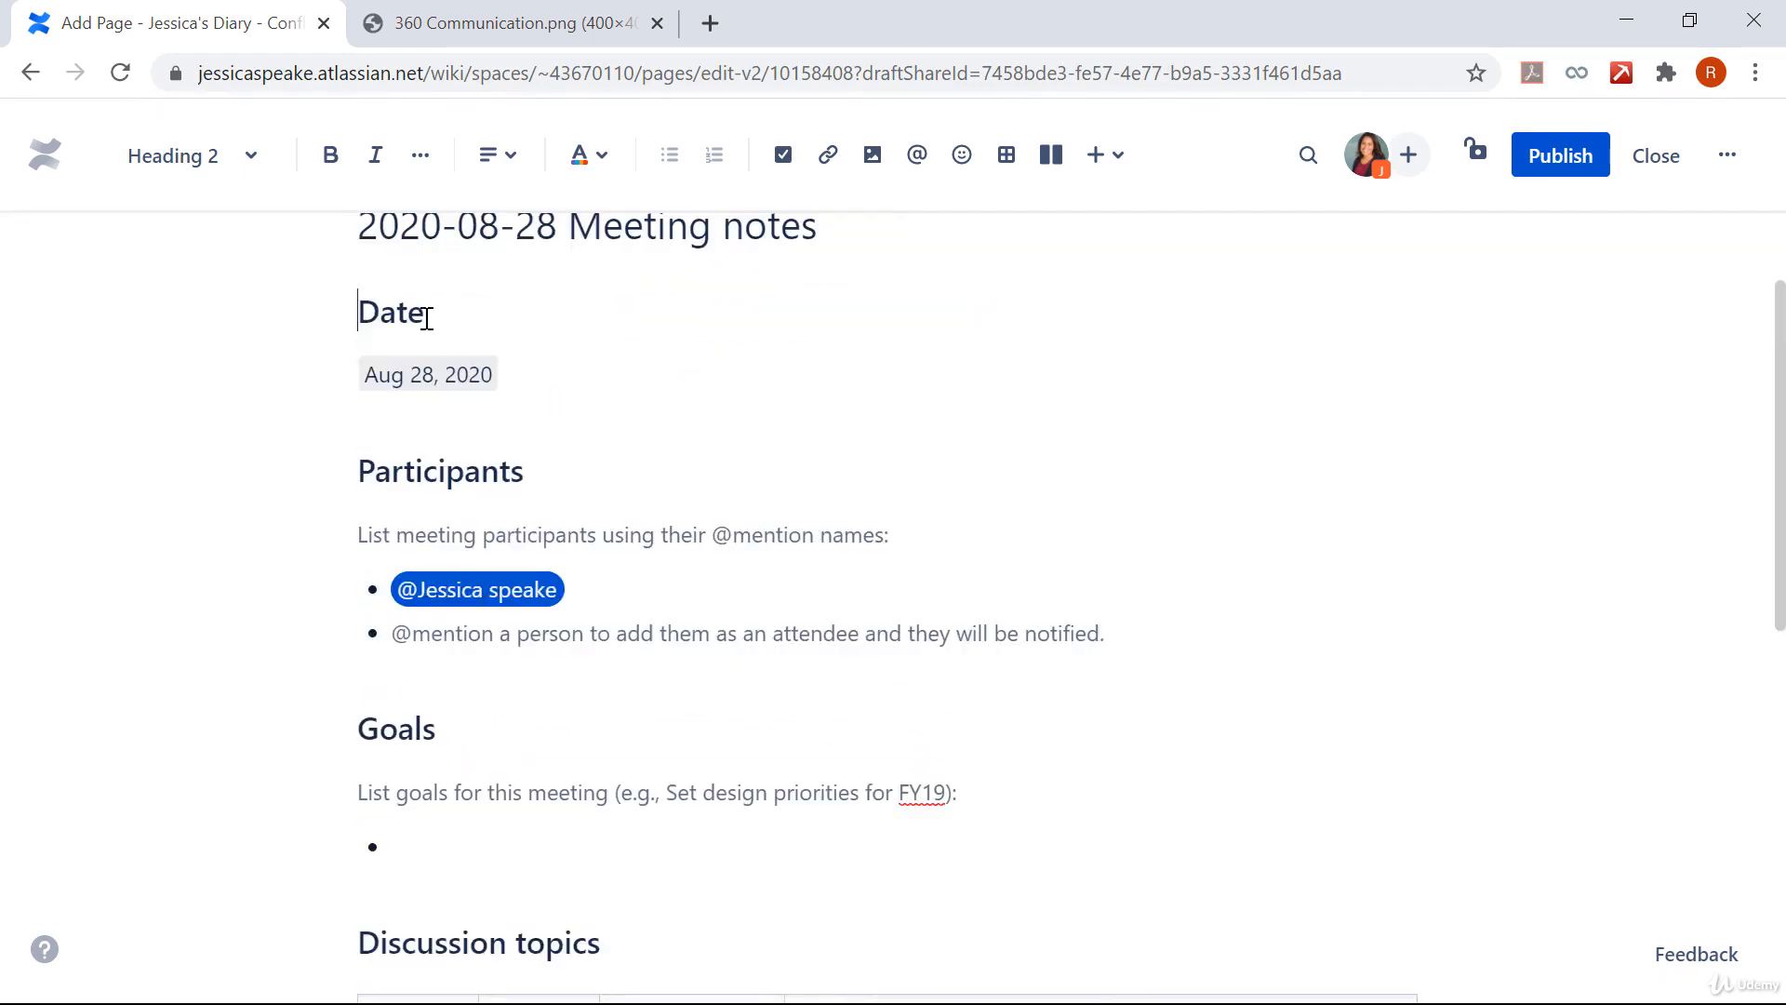
mouse_move(482, 435)
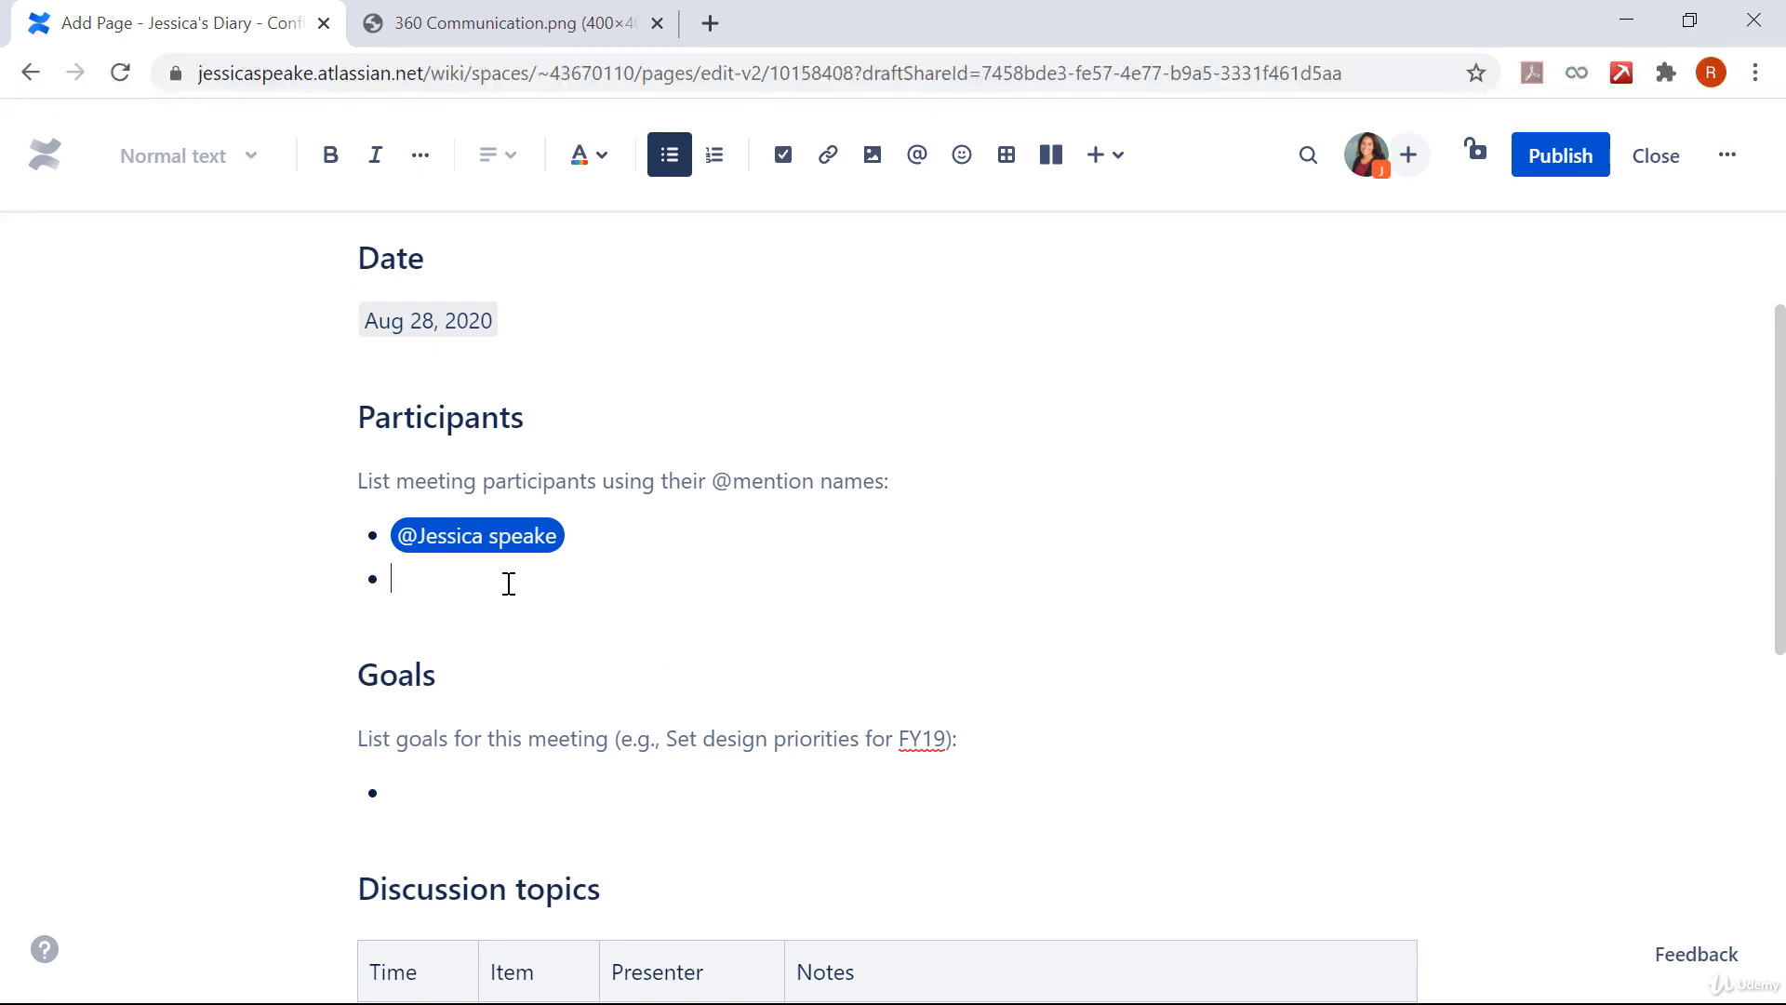
type("@")
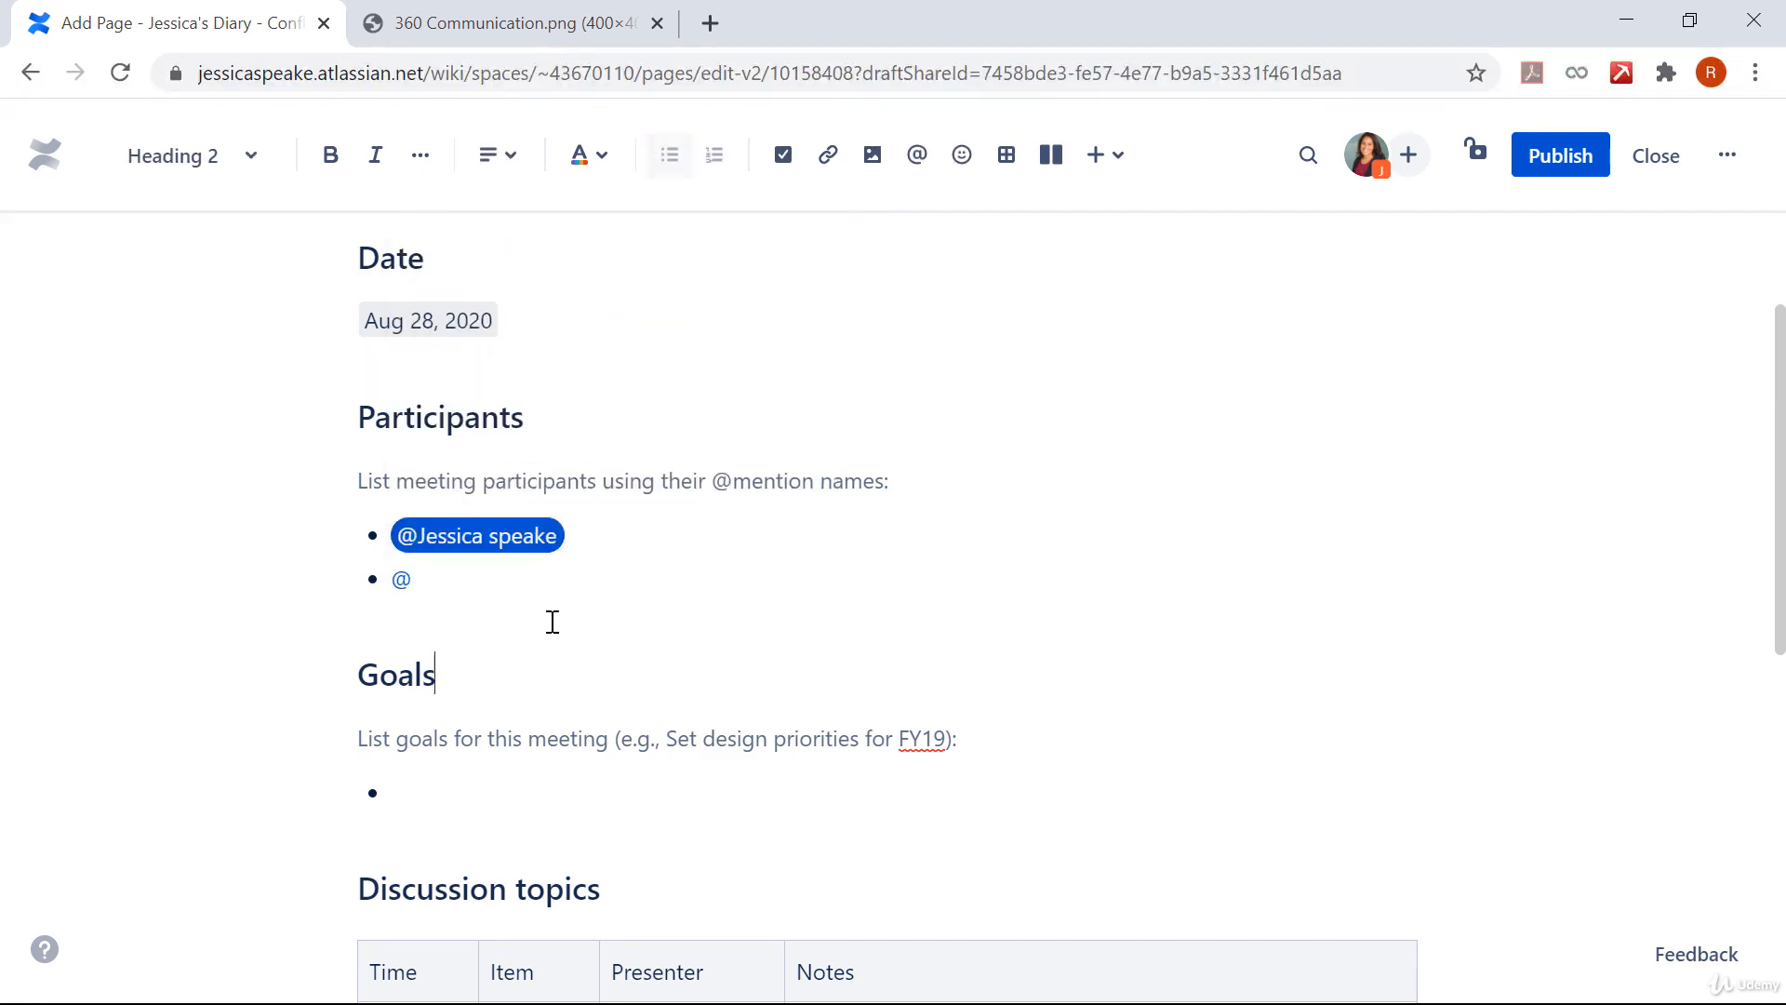
scroll("down", 3)
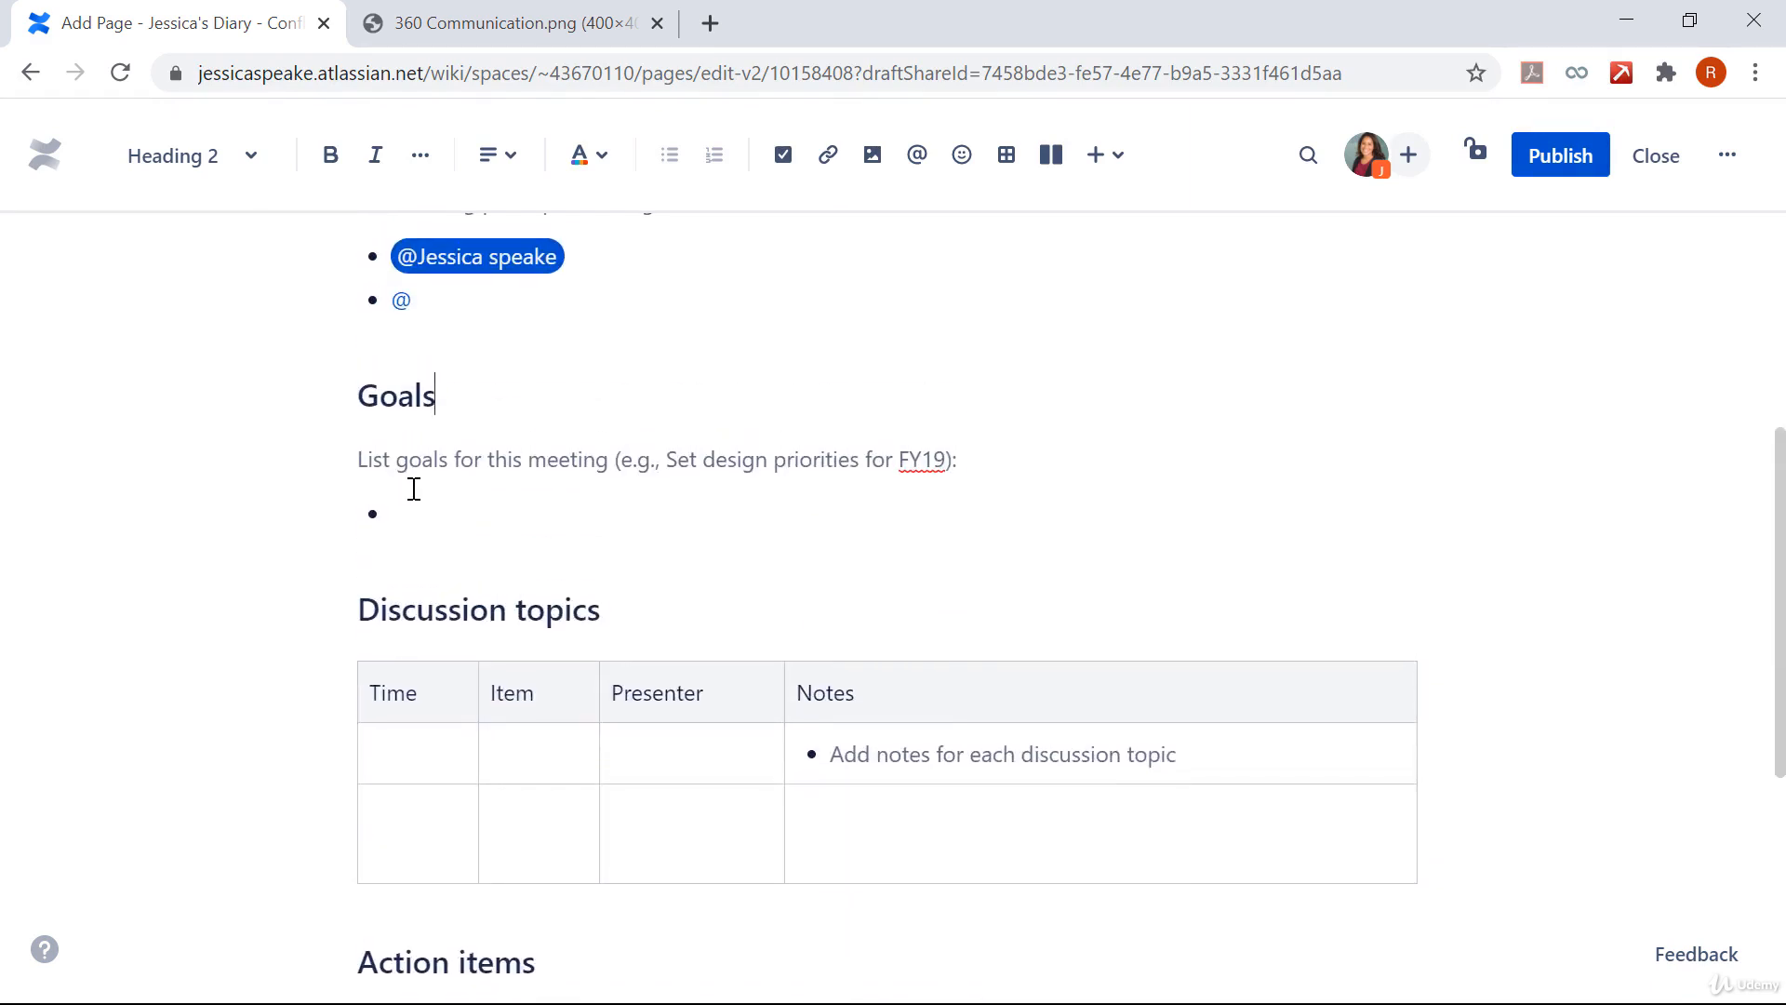
scroll("down", 3)
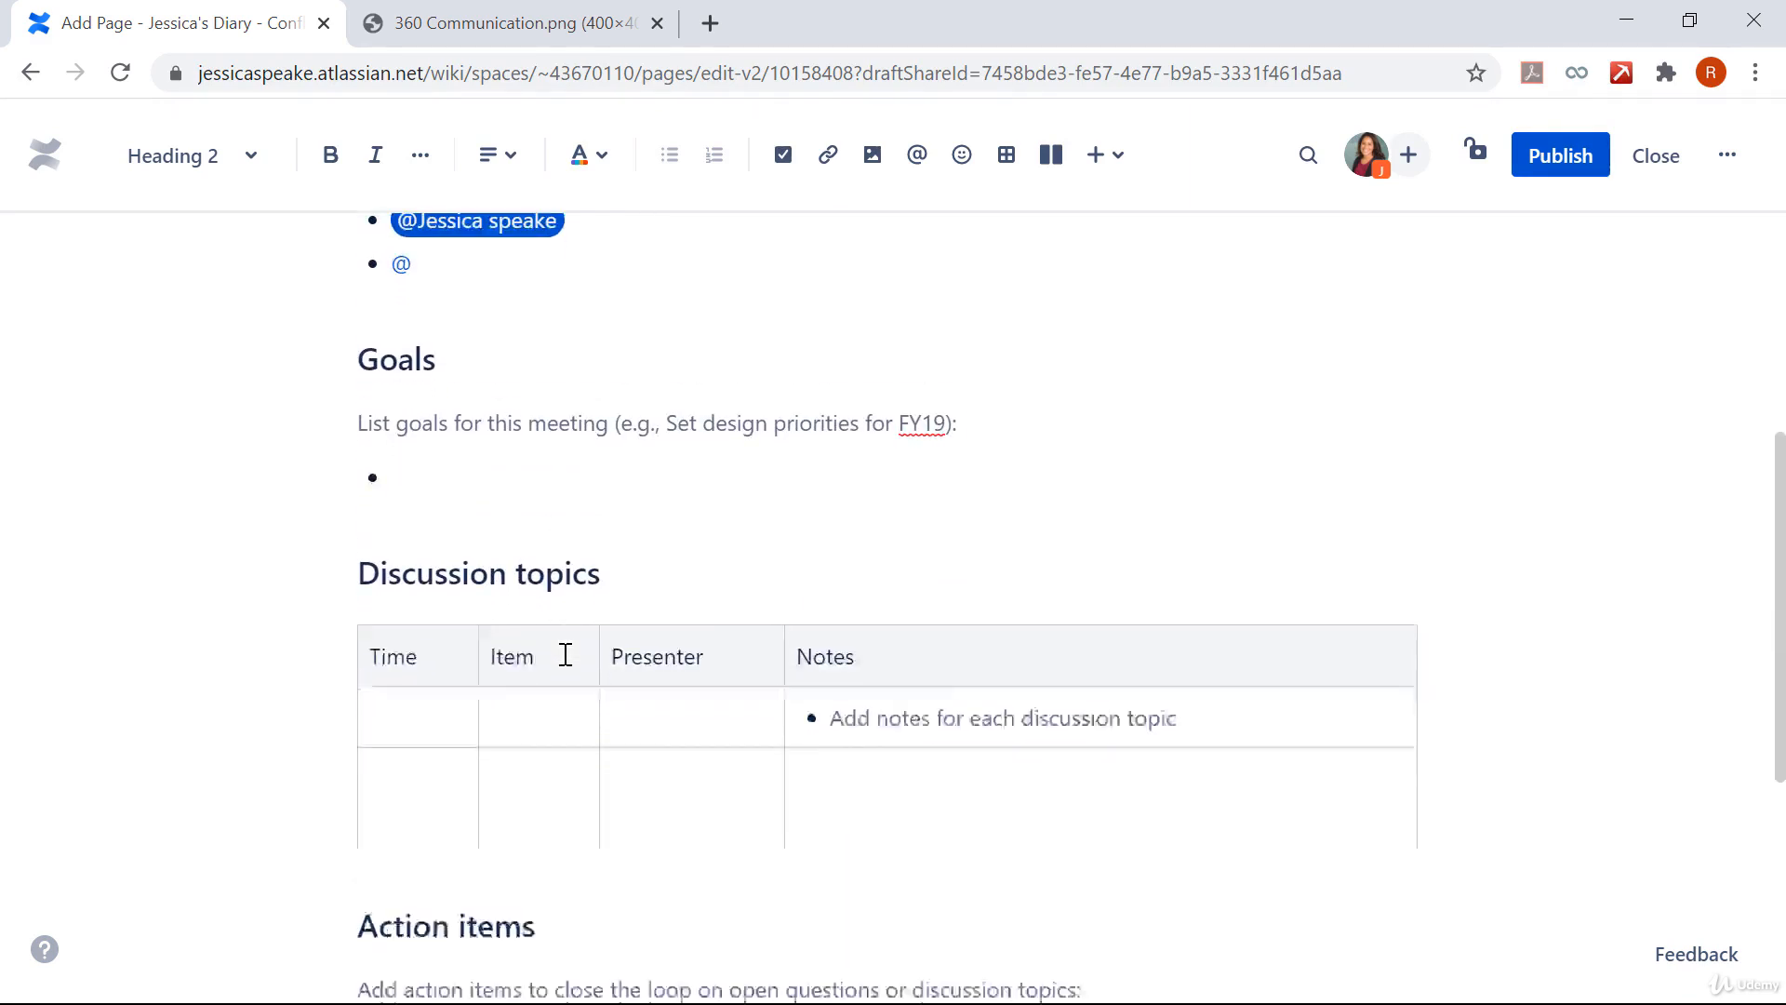
scroll("down", 3)
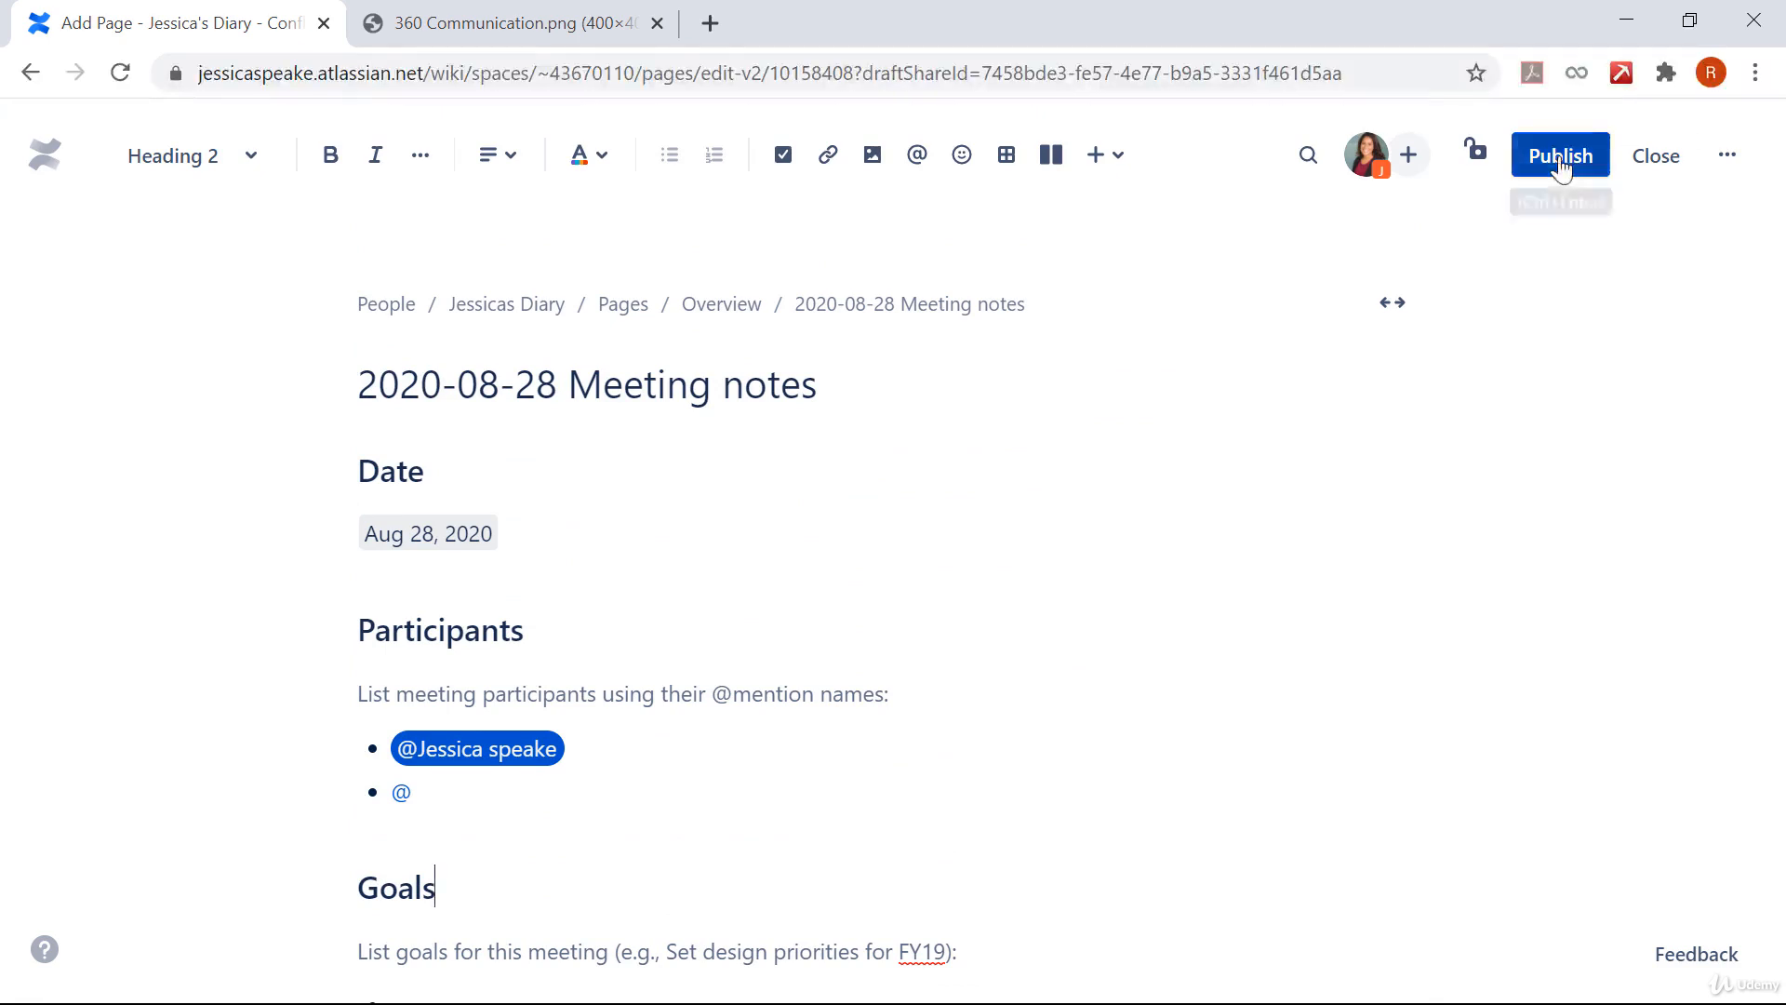
Step: Publish the 2020-08-28 Meeting notes page and view the space's Meeting notes index
left_click(1562, 155)
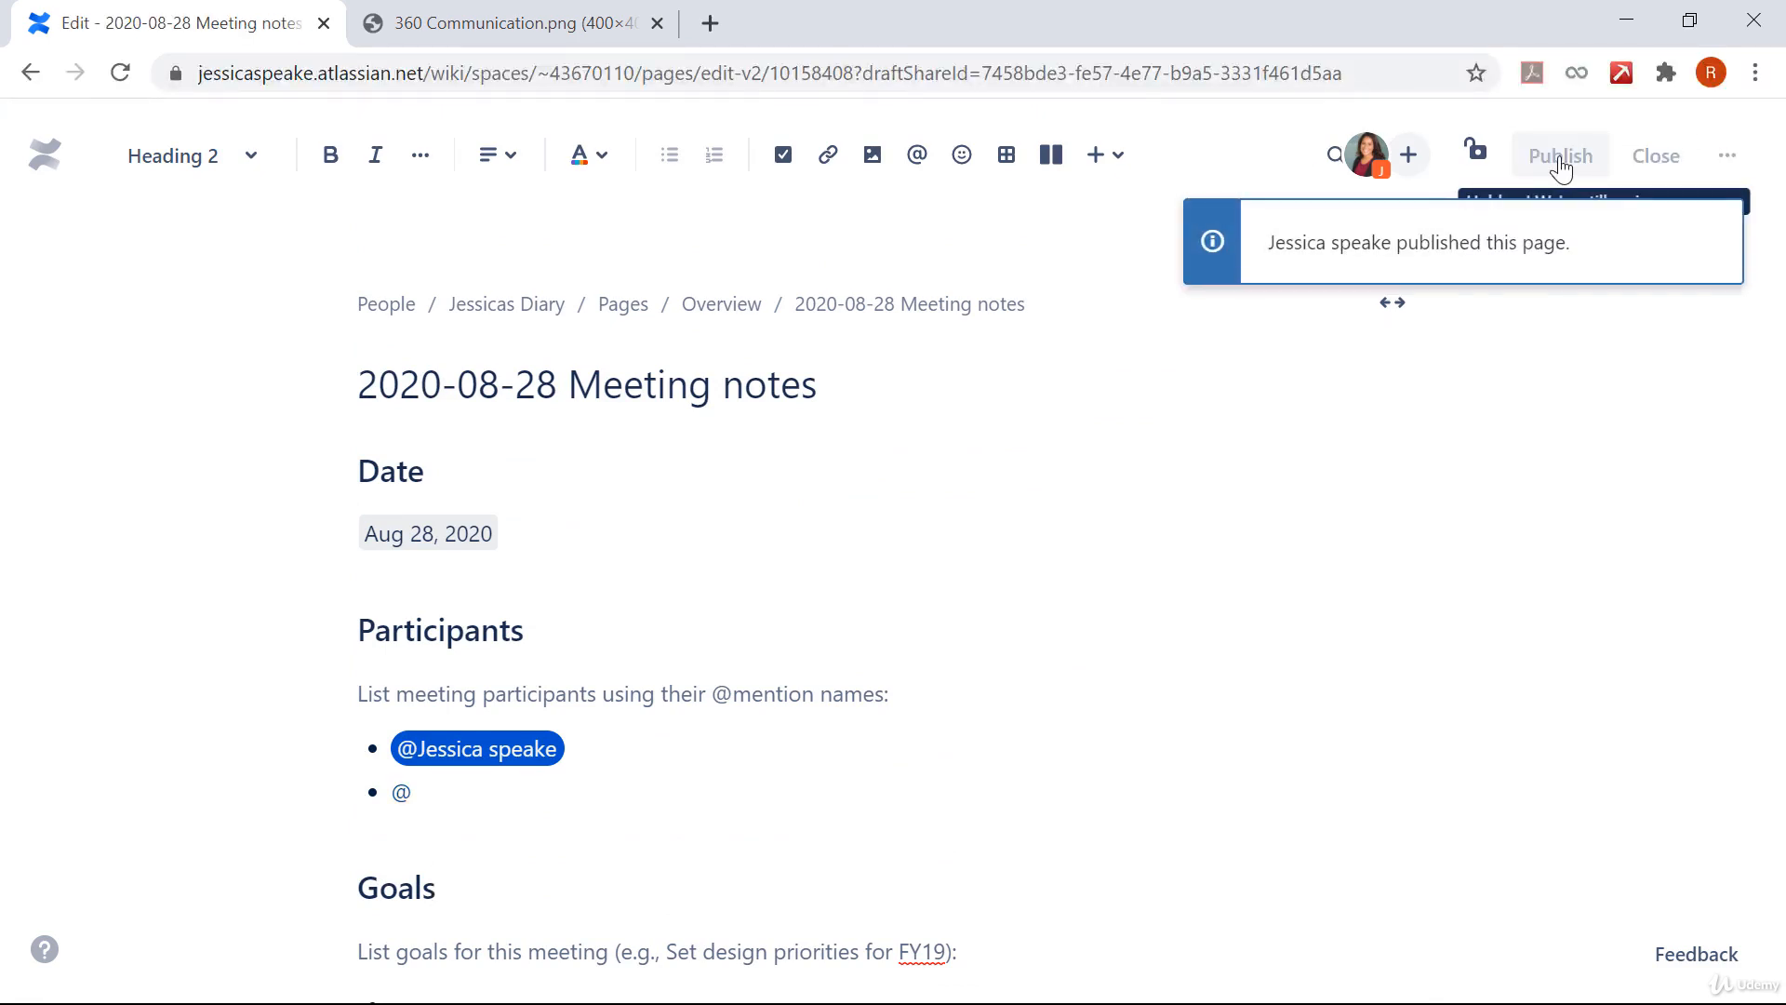
left_click(1562, 156)
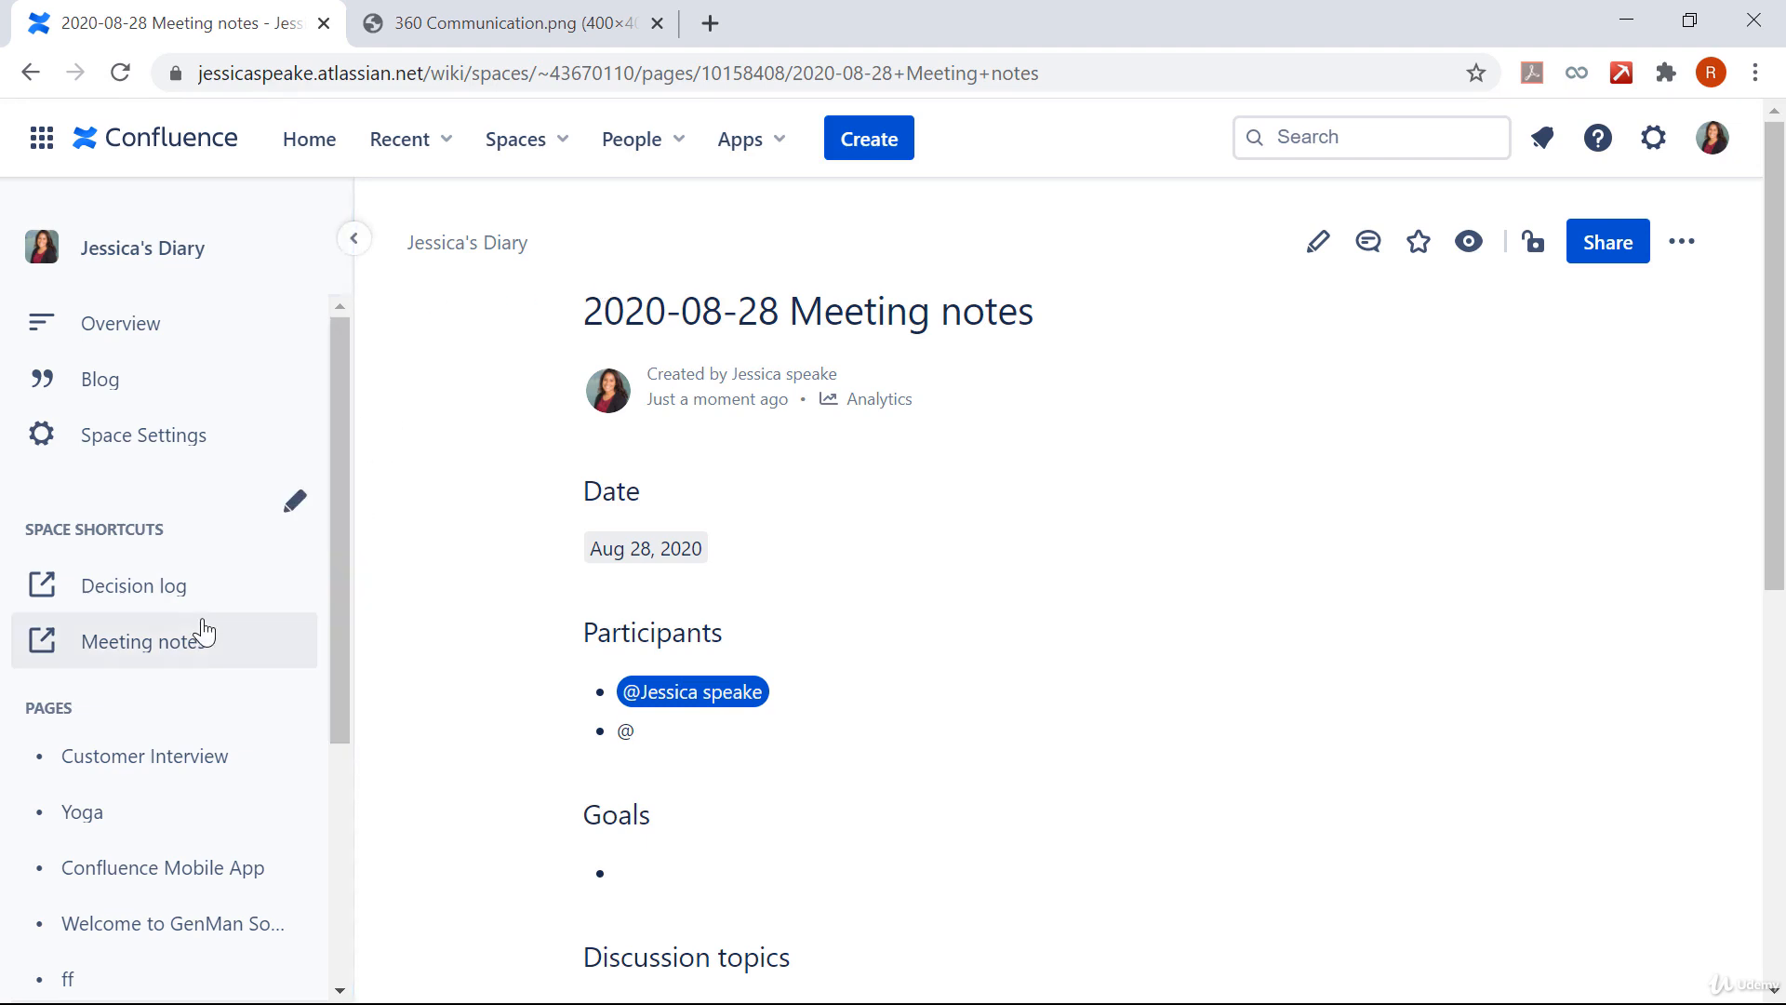
mouse_move(175, 655)
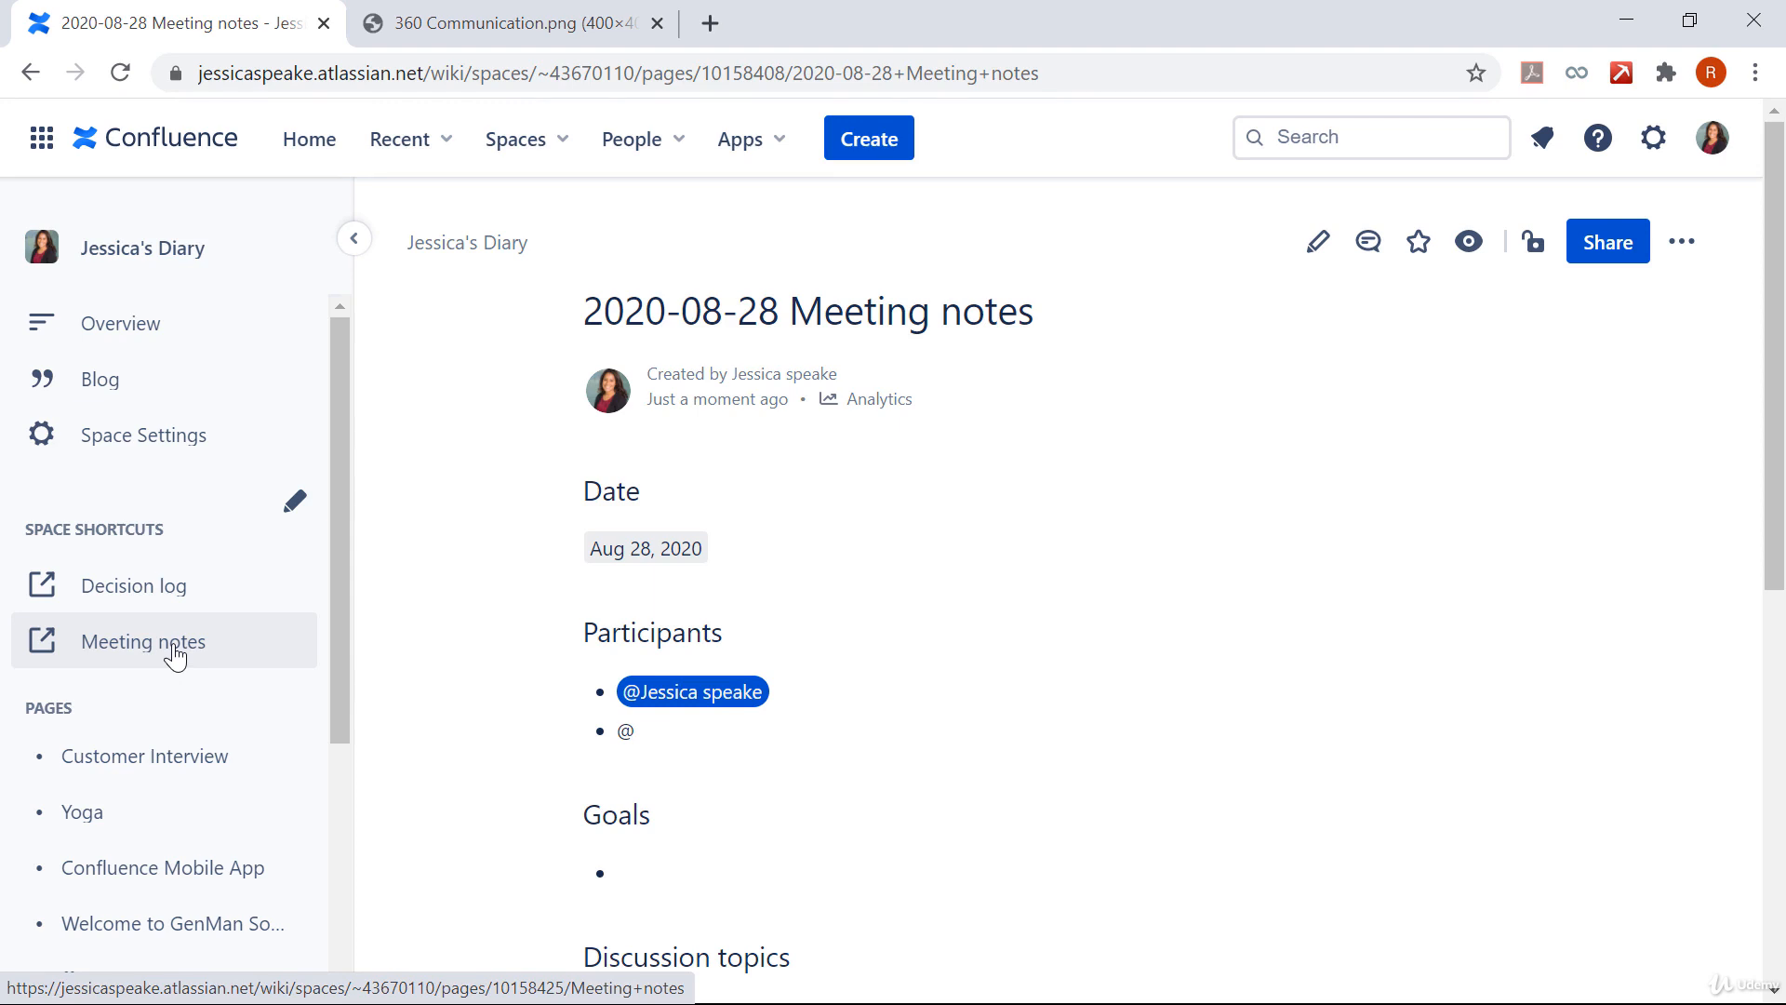
left_click(141, 642)
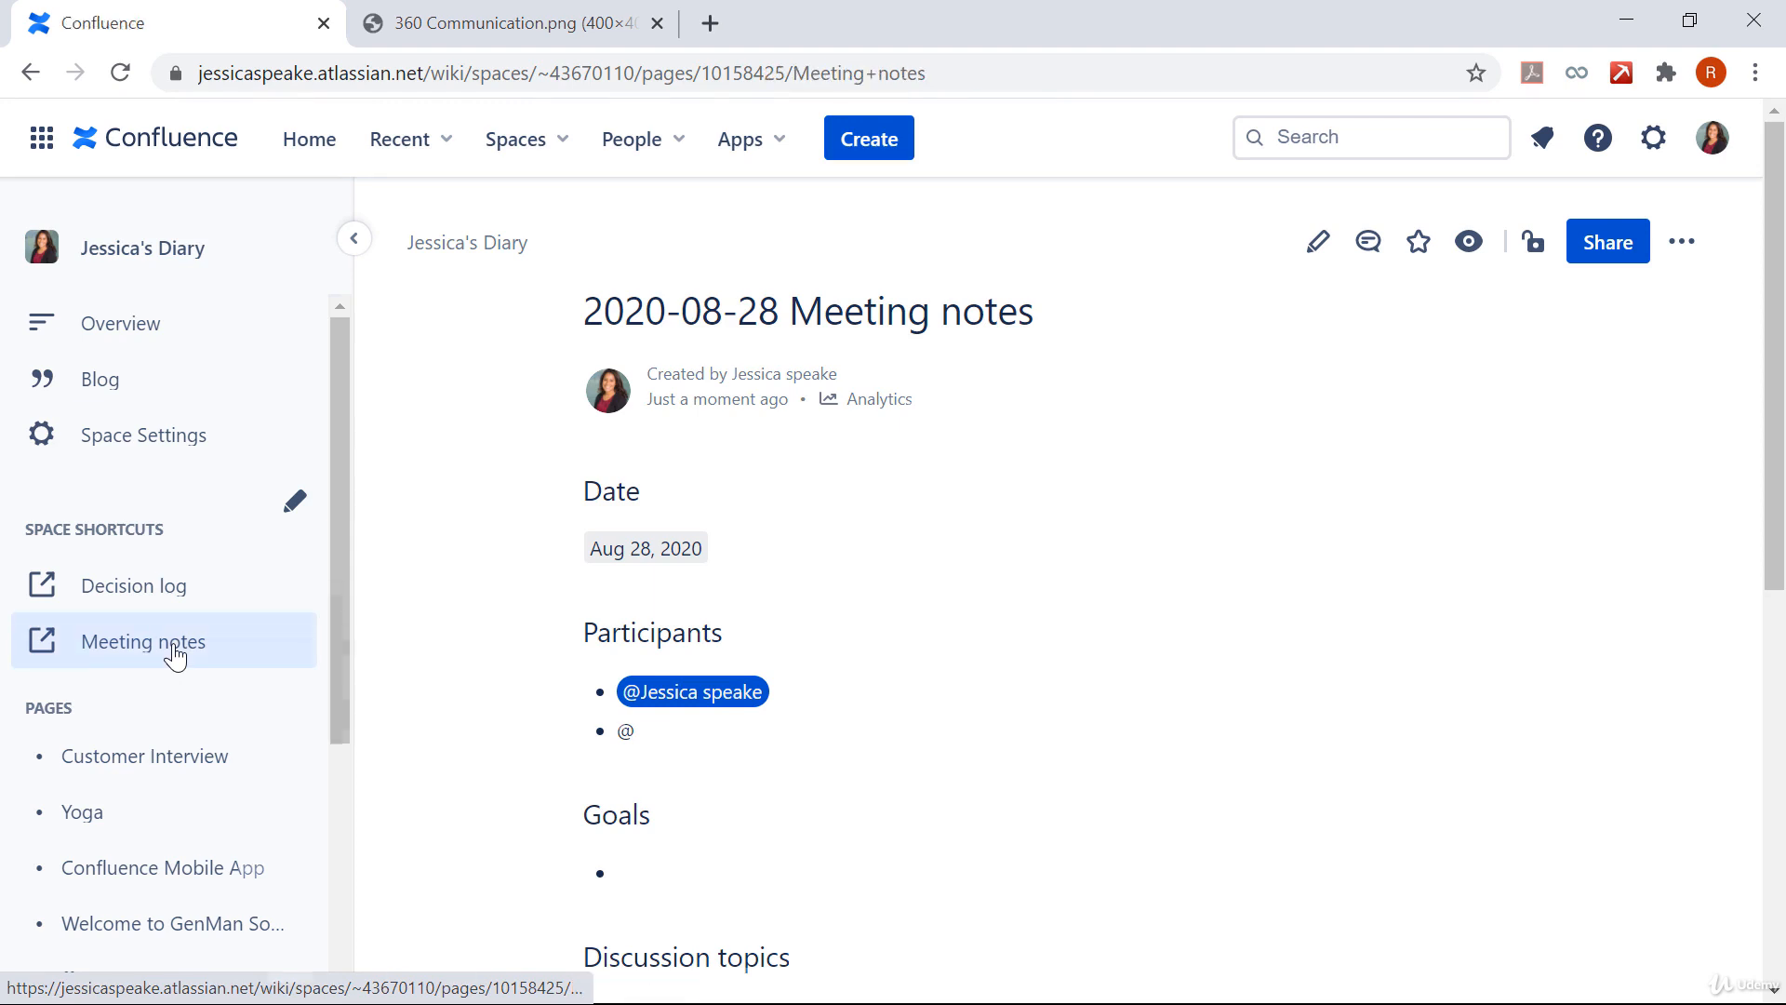
left_click(143, 642)
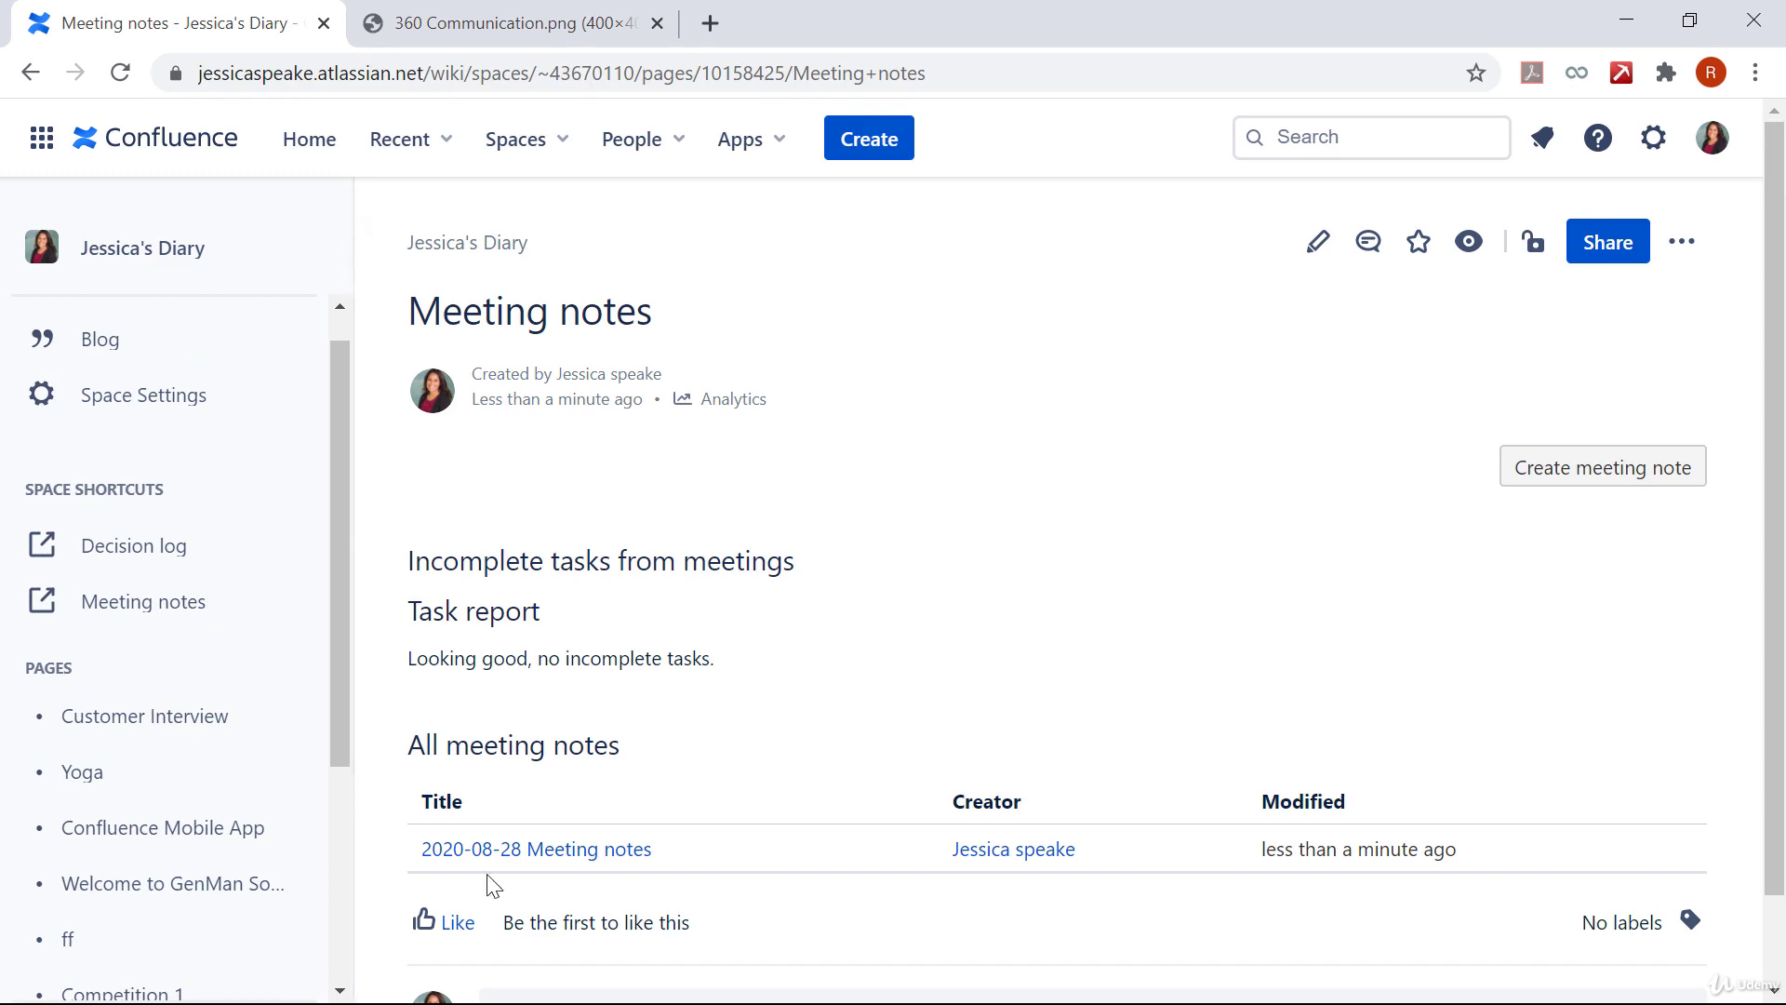